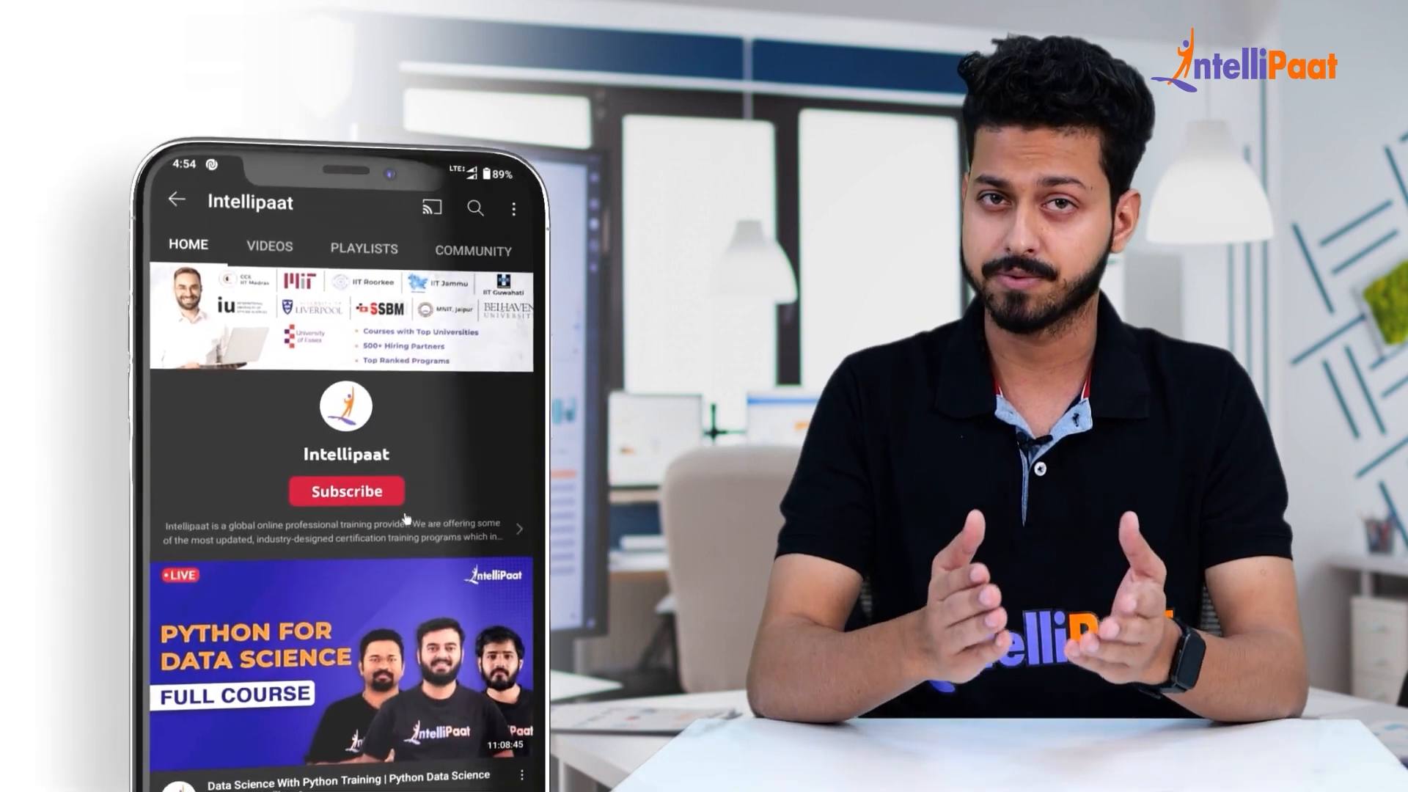
Declare vector<int> result and int n = nums.size() at the start of twoSum.
click(345, 491)
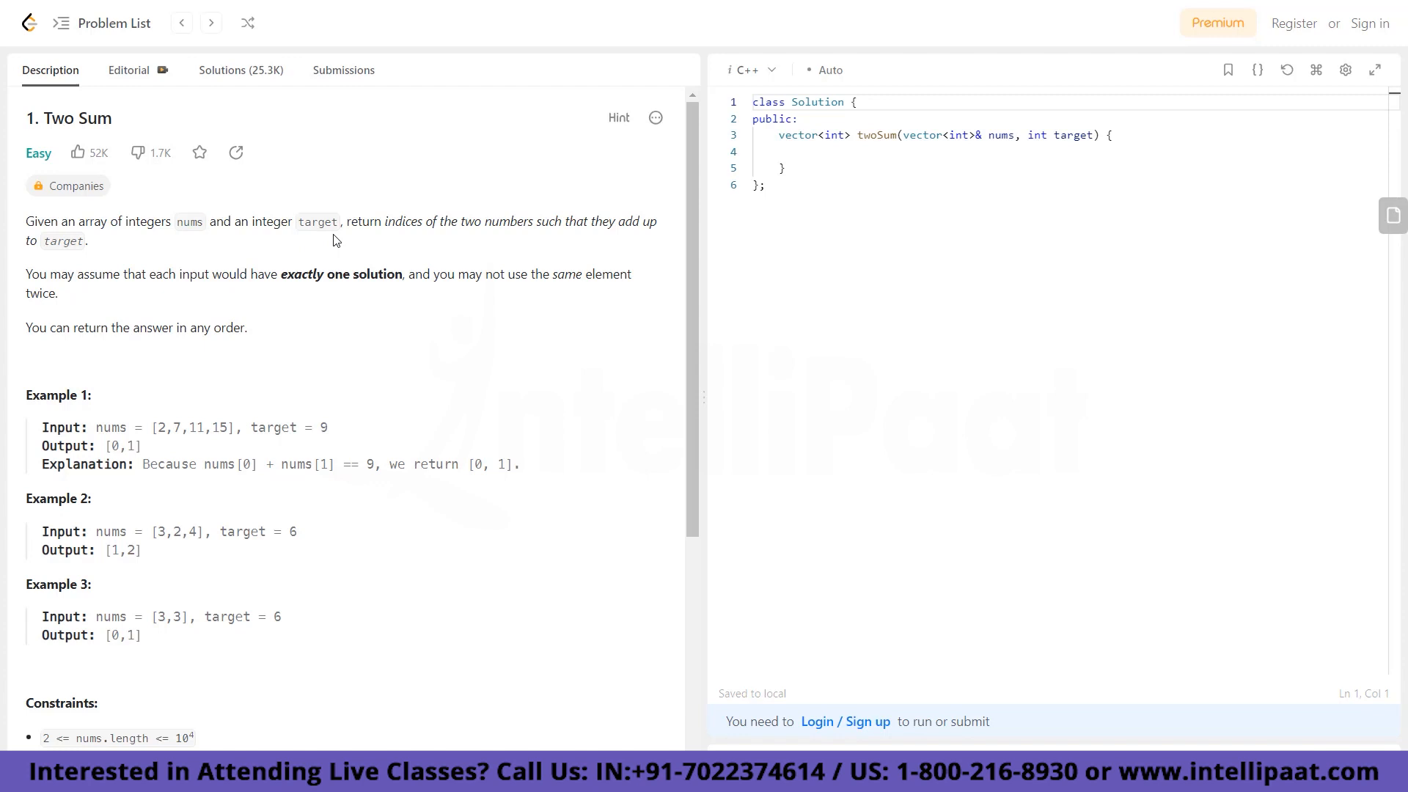
mouse_move(510, 241)
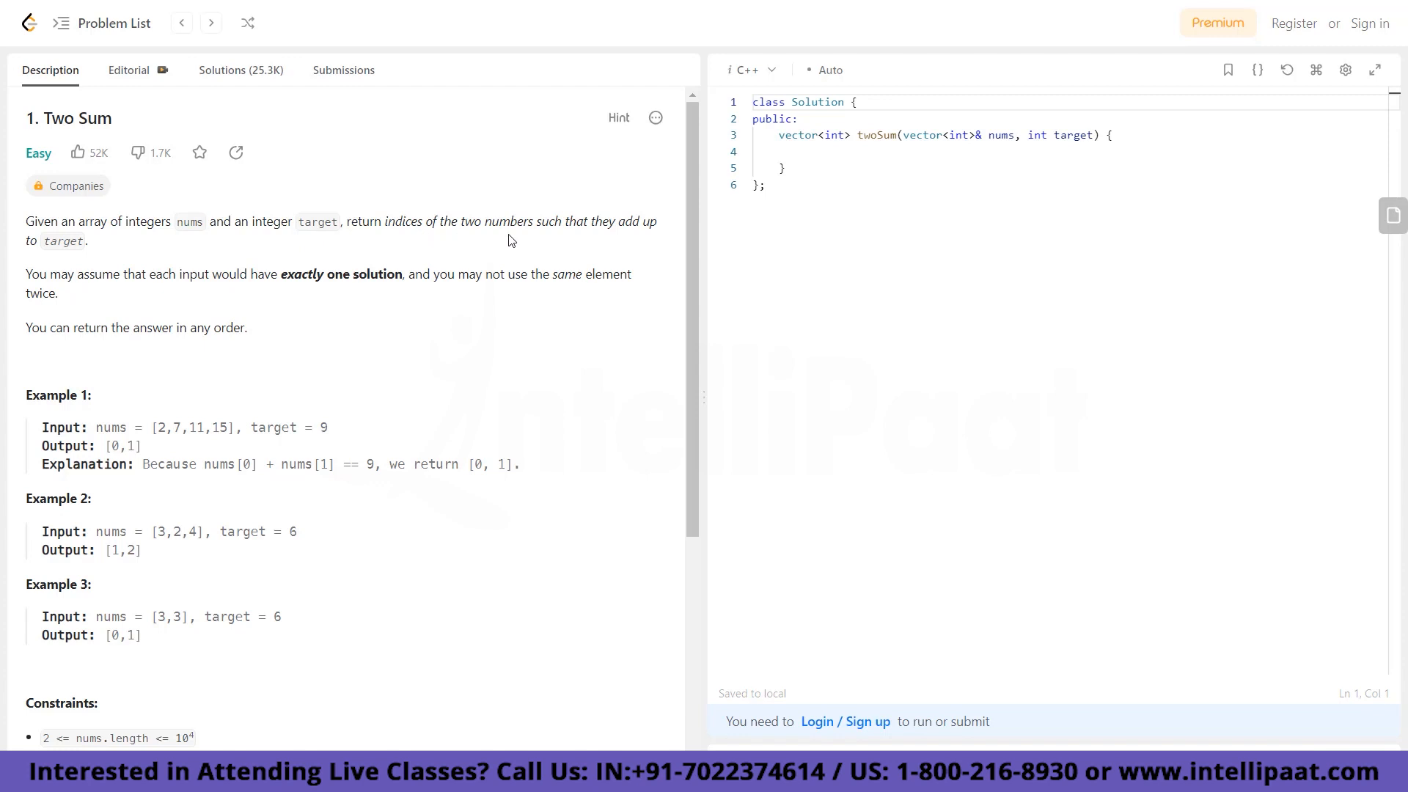
mouse_move(208, 236)
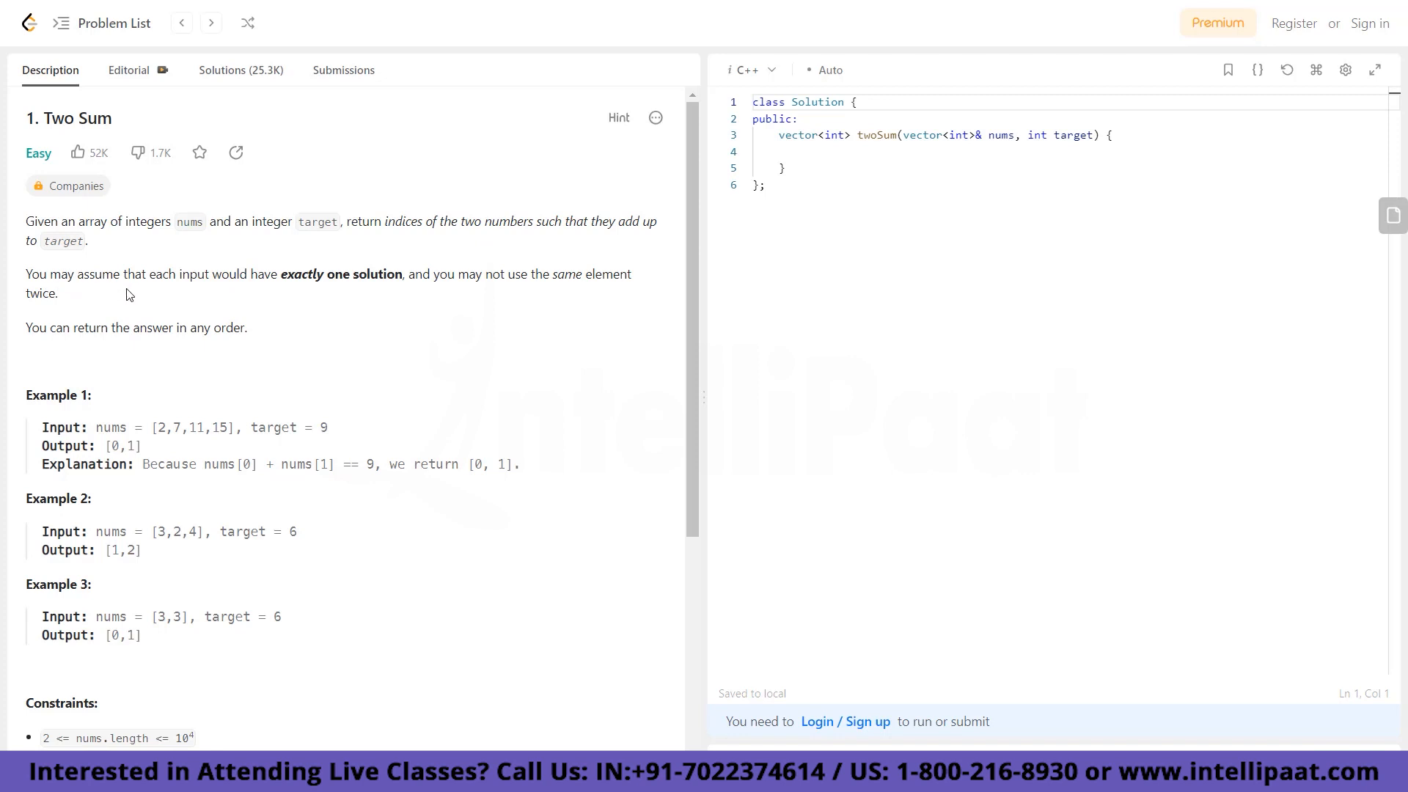
mouse_move(244, 299)
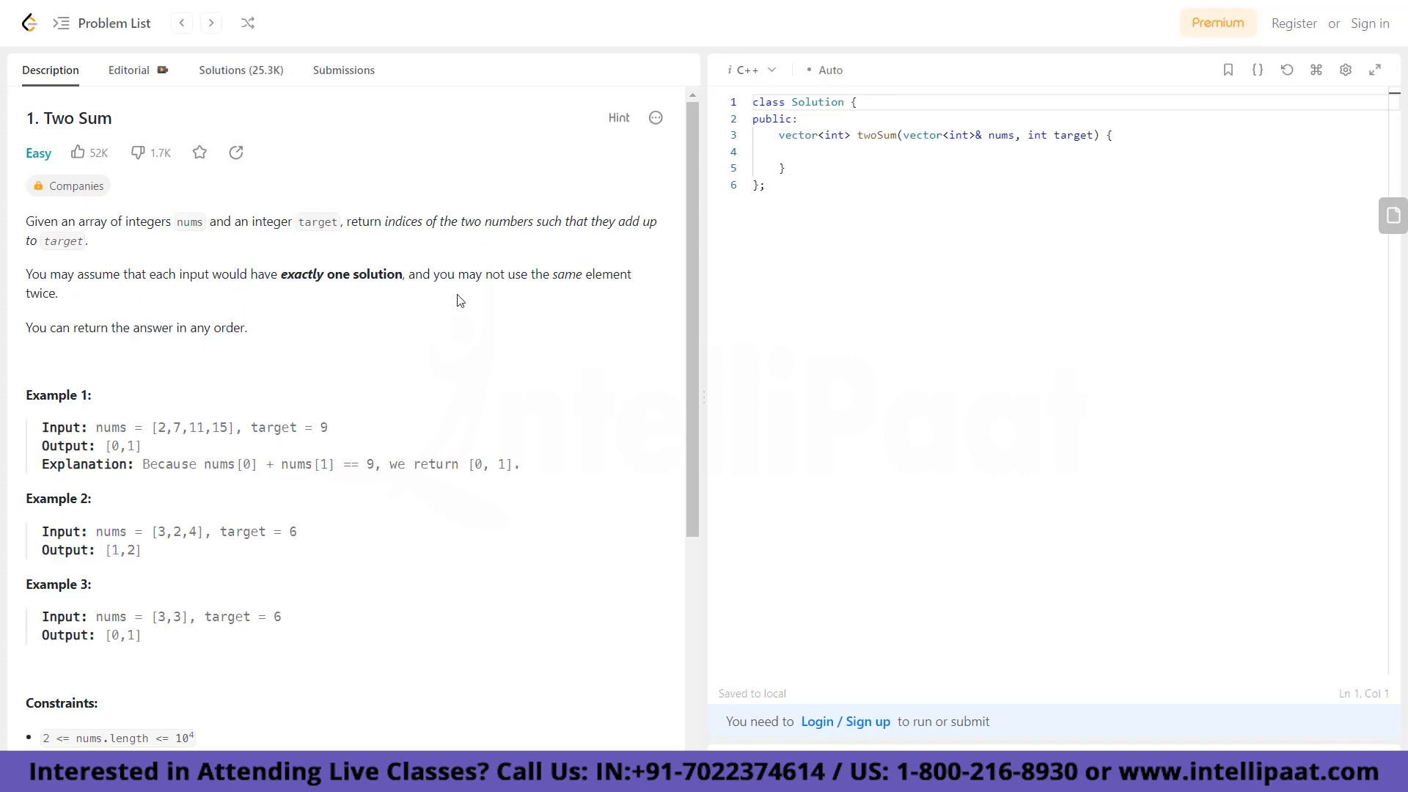
mouse_move(599, 293)
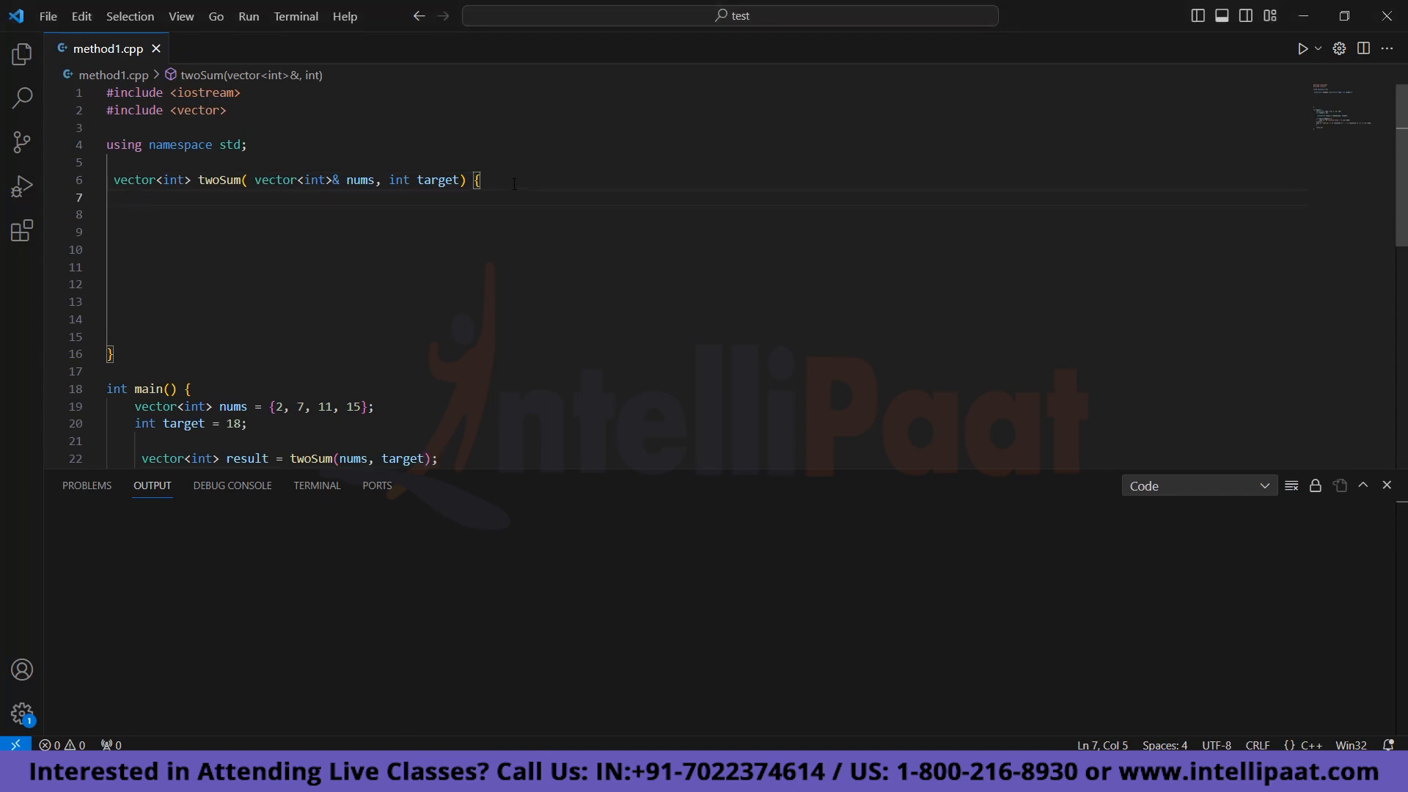
text(vector<int> resu)
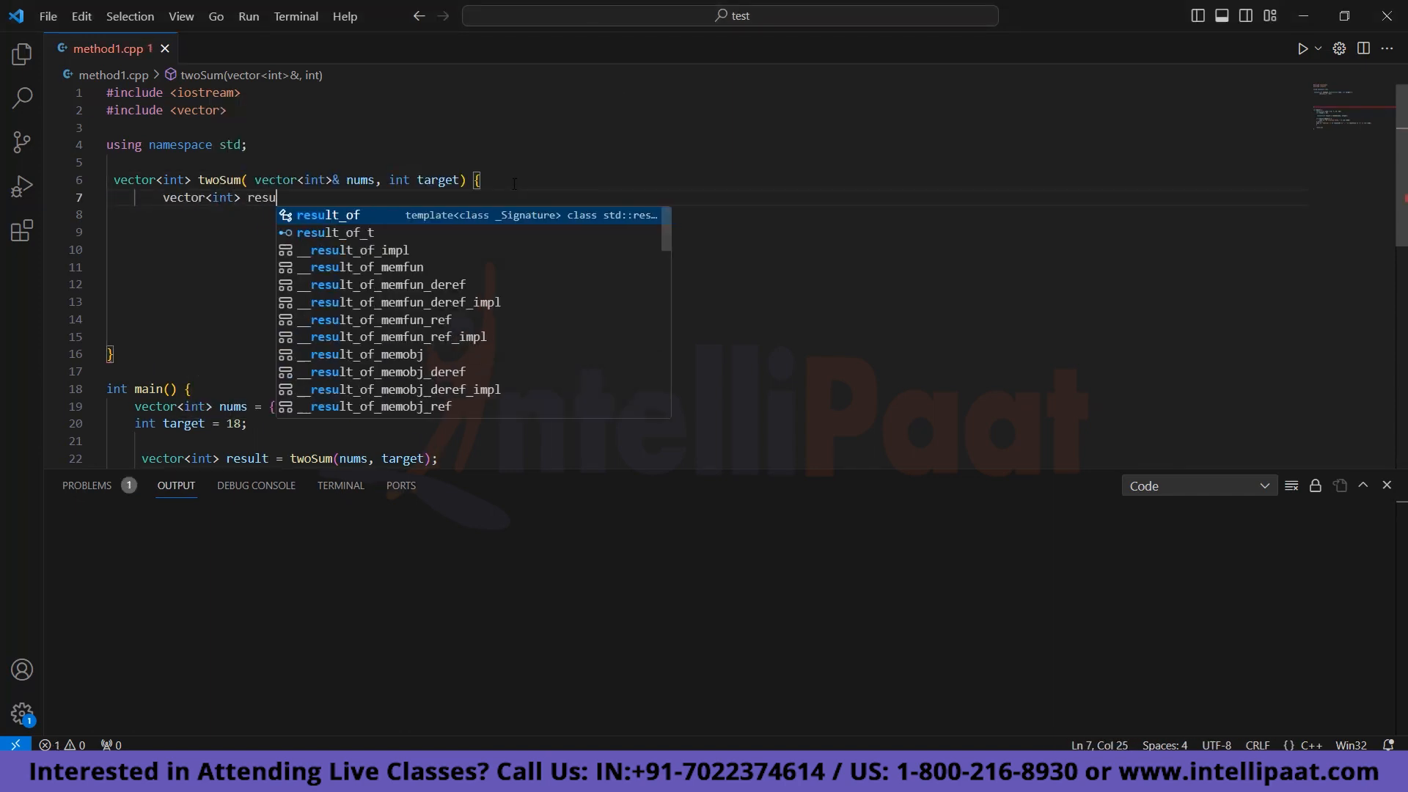
text(lt;)
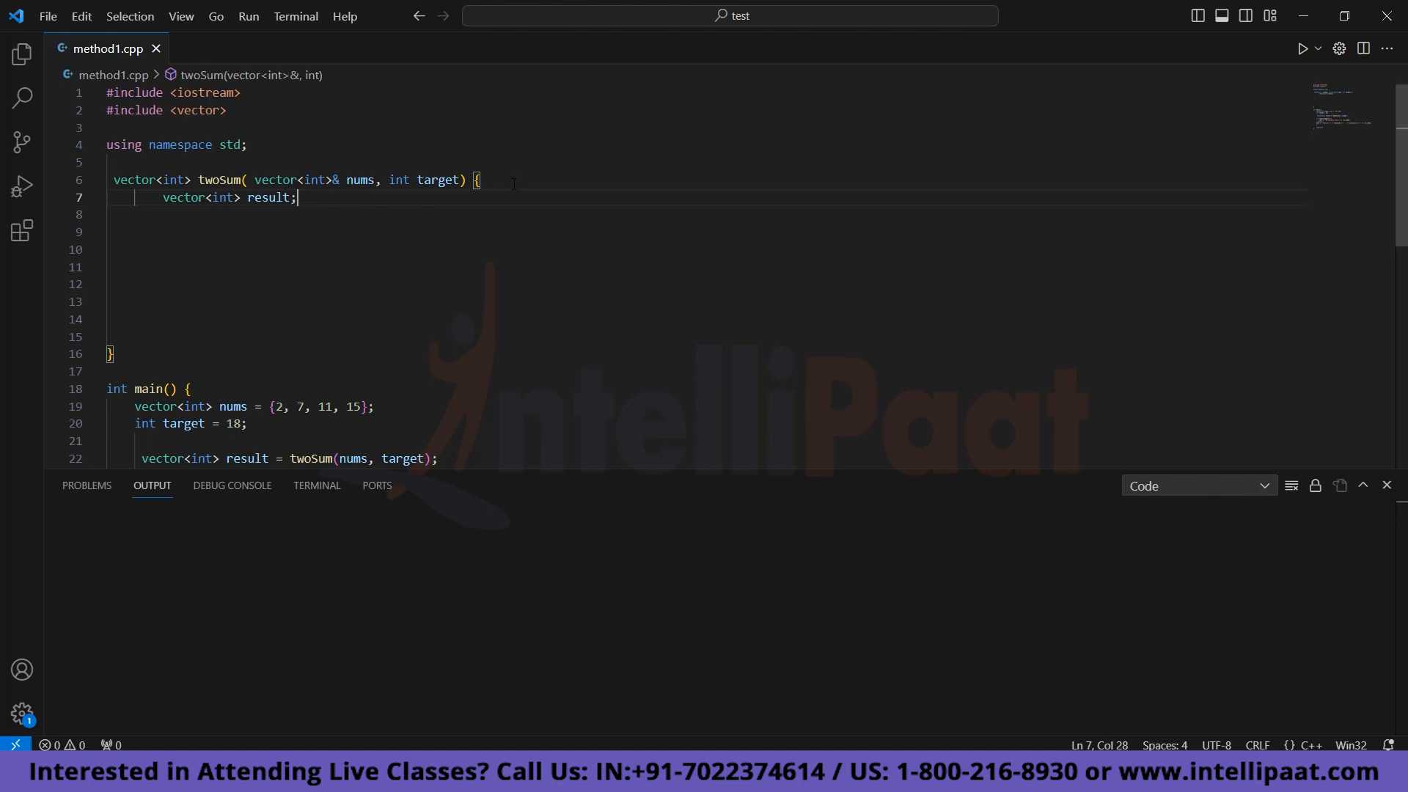
text(int n = sums)
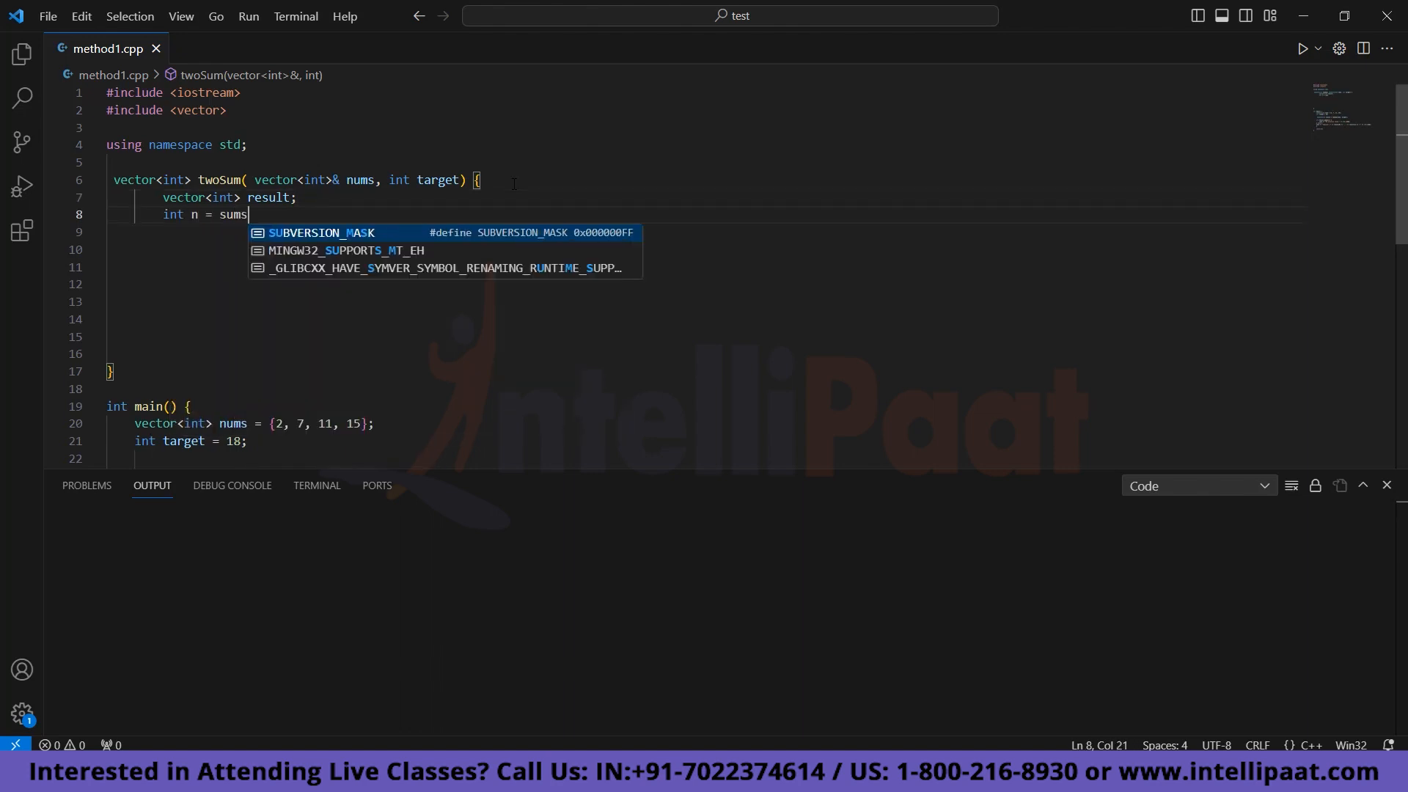
text(nums.size();)
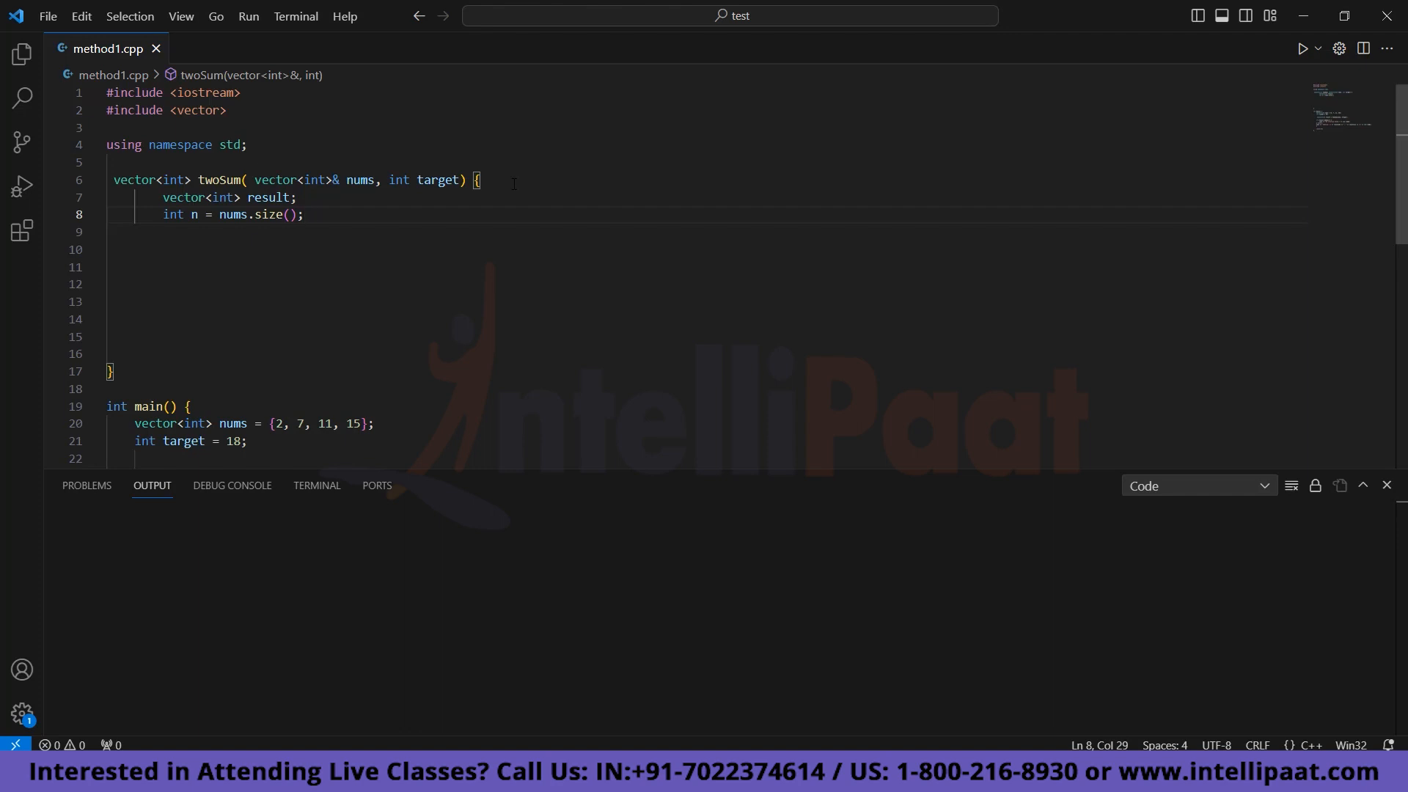
Add nested loops with i from 0 to n-1 and j from i+1 to n.
key(enter)
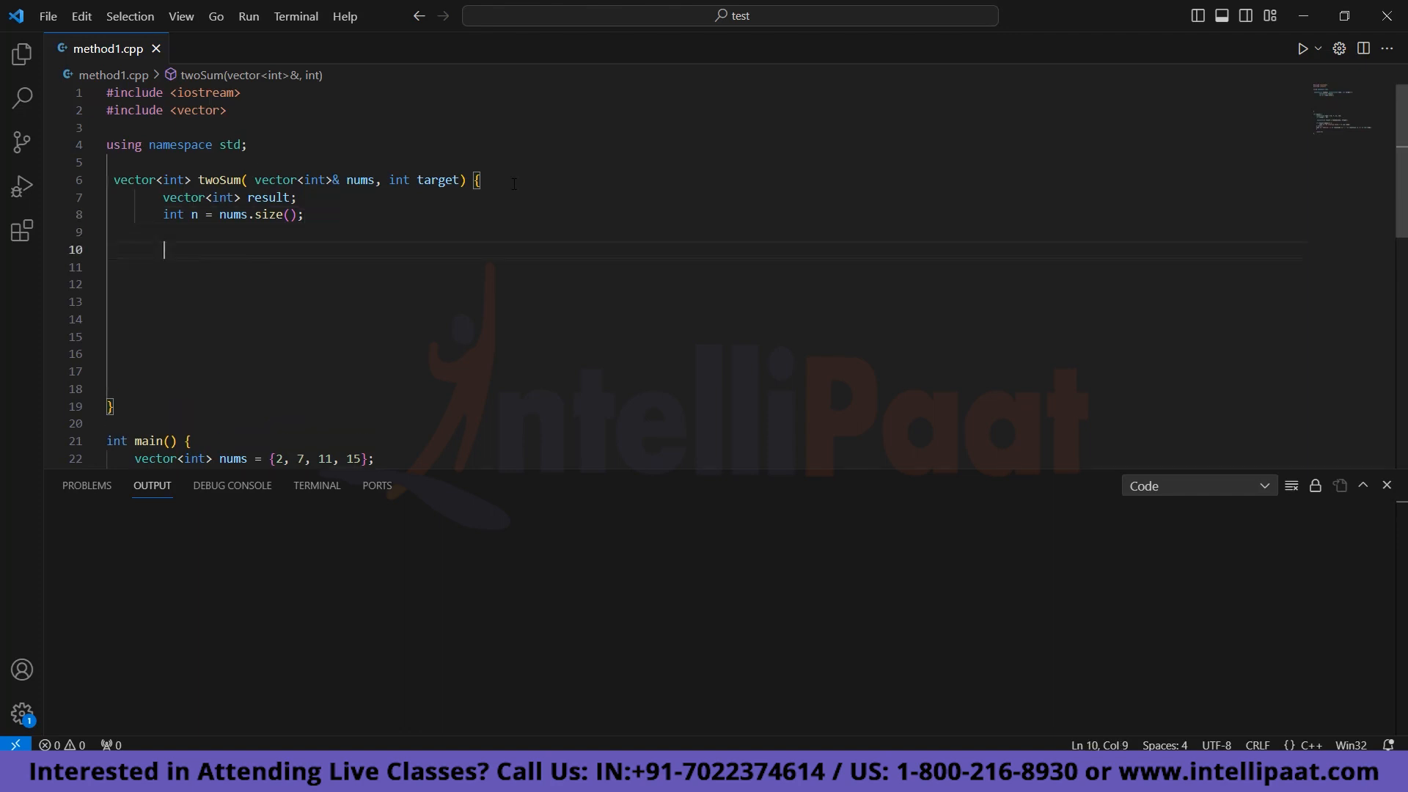
text(for(int i=0; ))
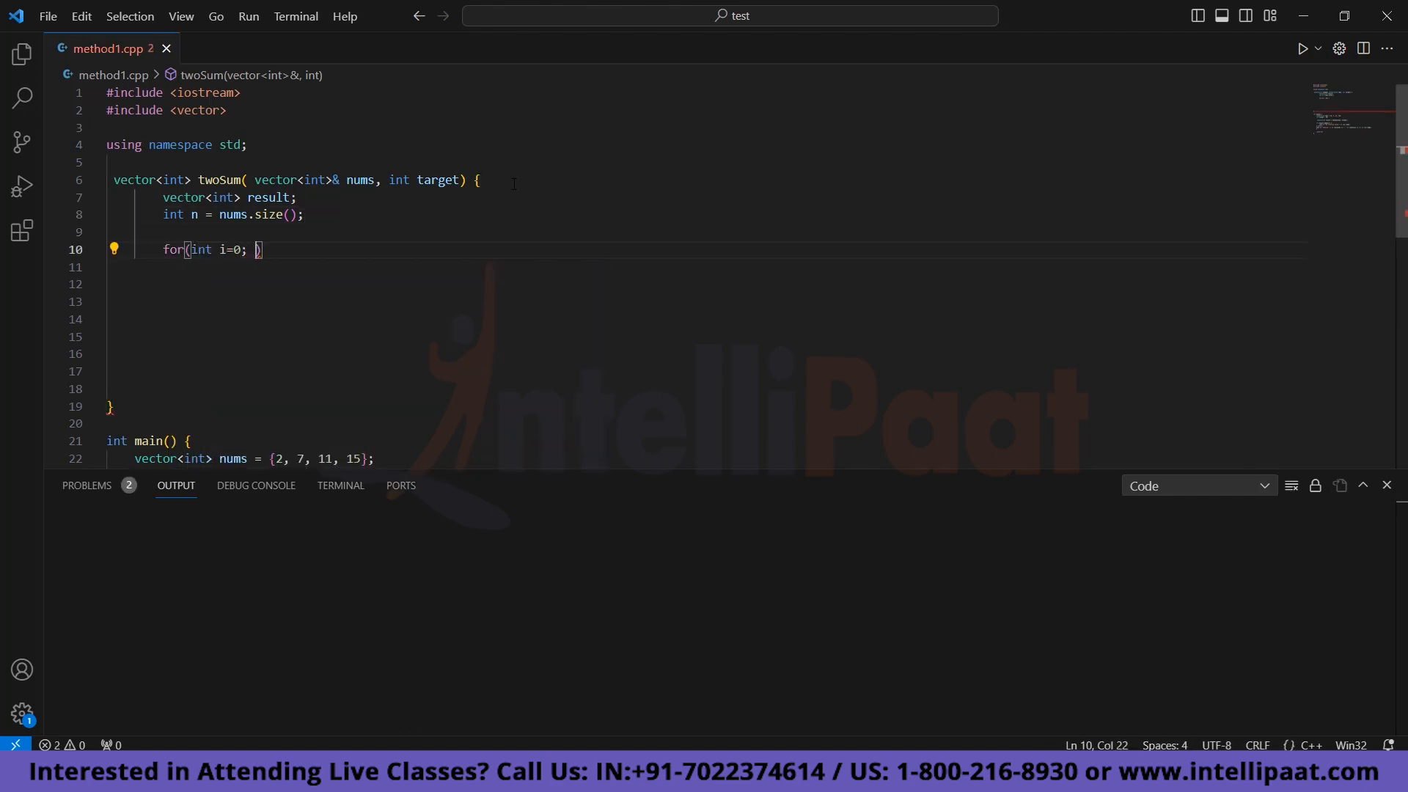
text(i<n-1; i++){)
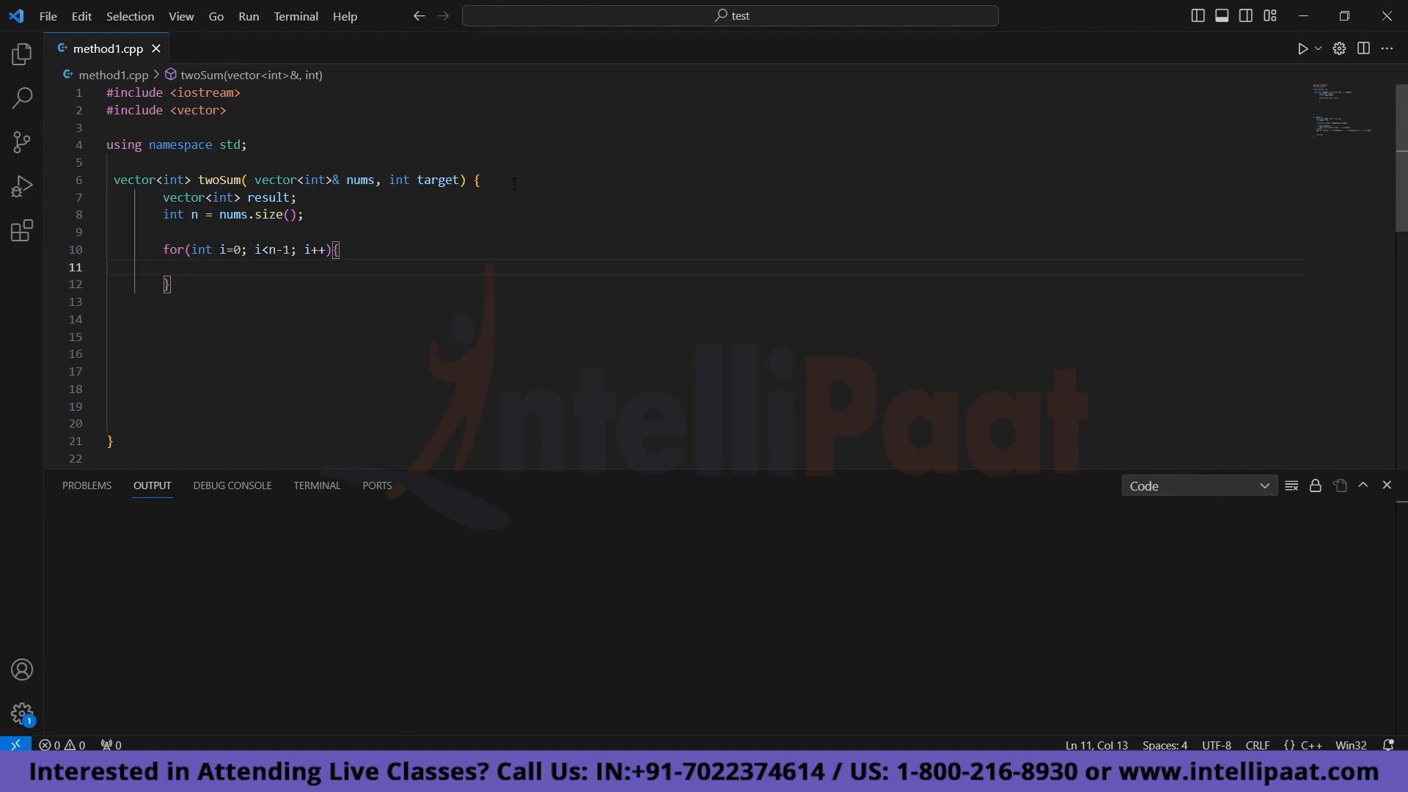
text(for(j=i+1; j<n; j++){)
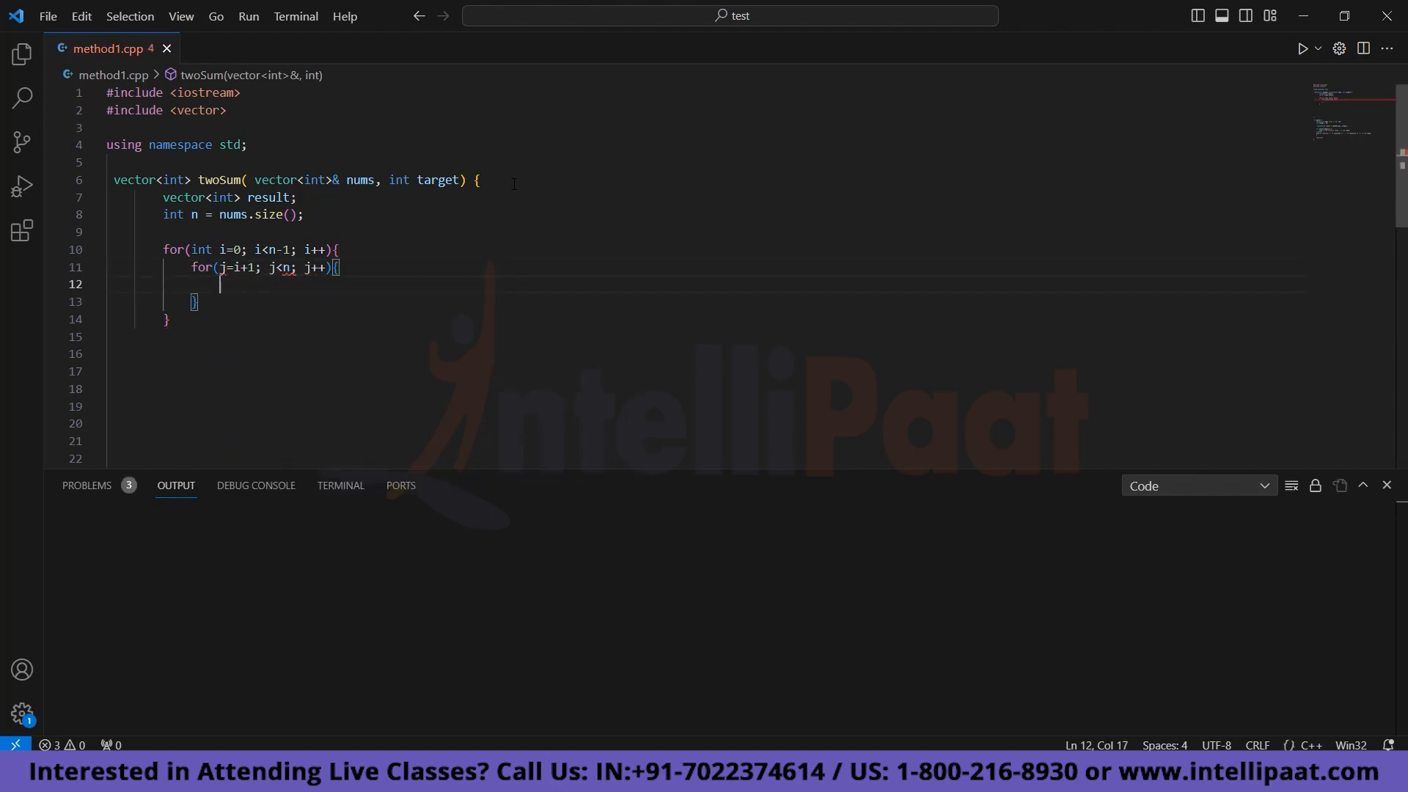
text(int)
text(r)
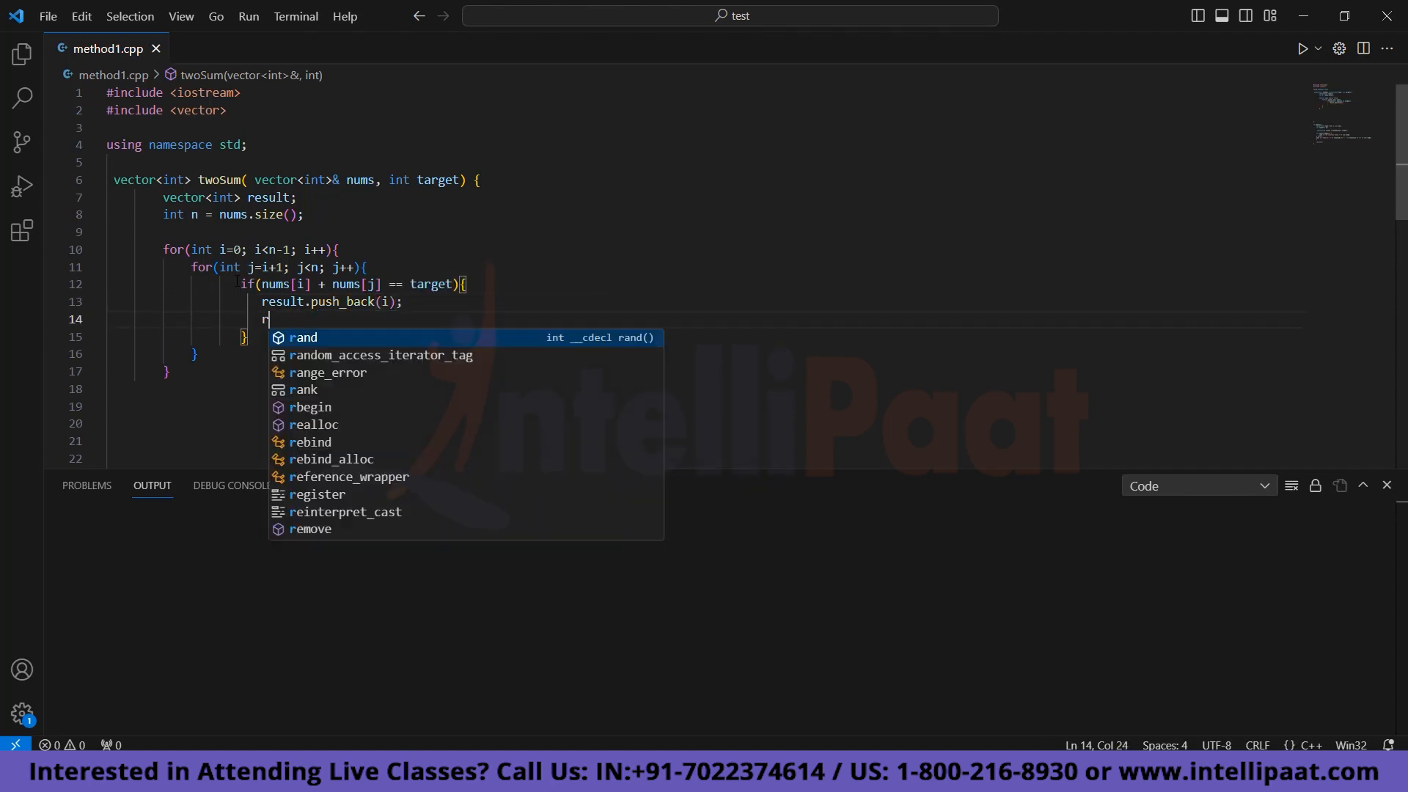
Push j into result in the match branch and add return result.
text(esult.p_back(j);)
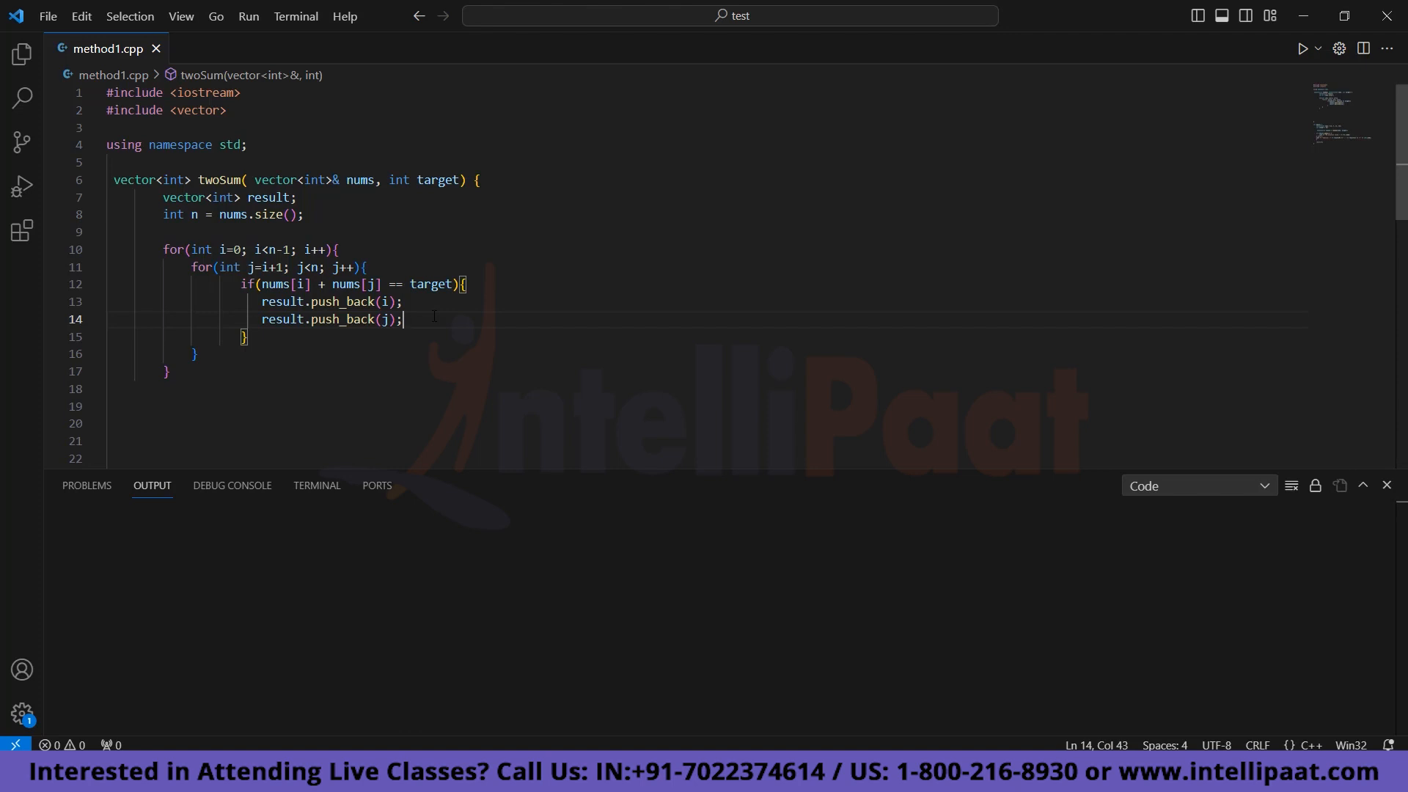
text(return result;)
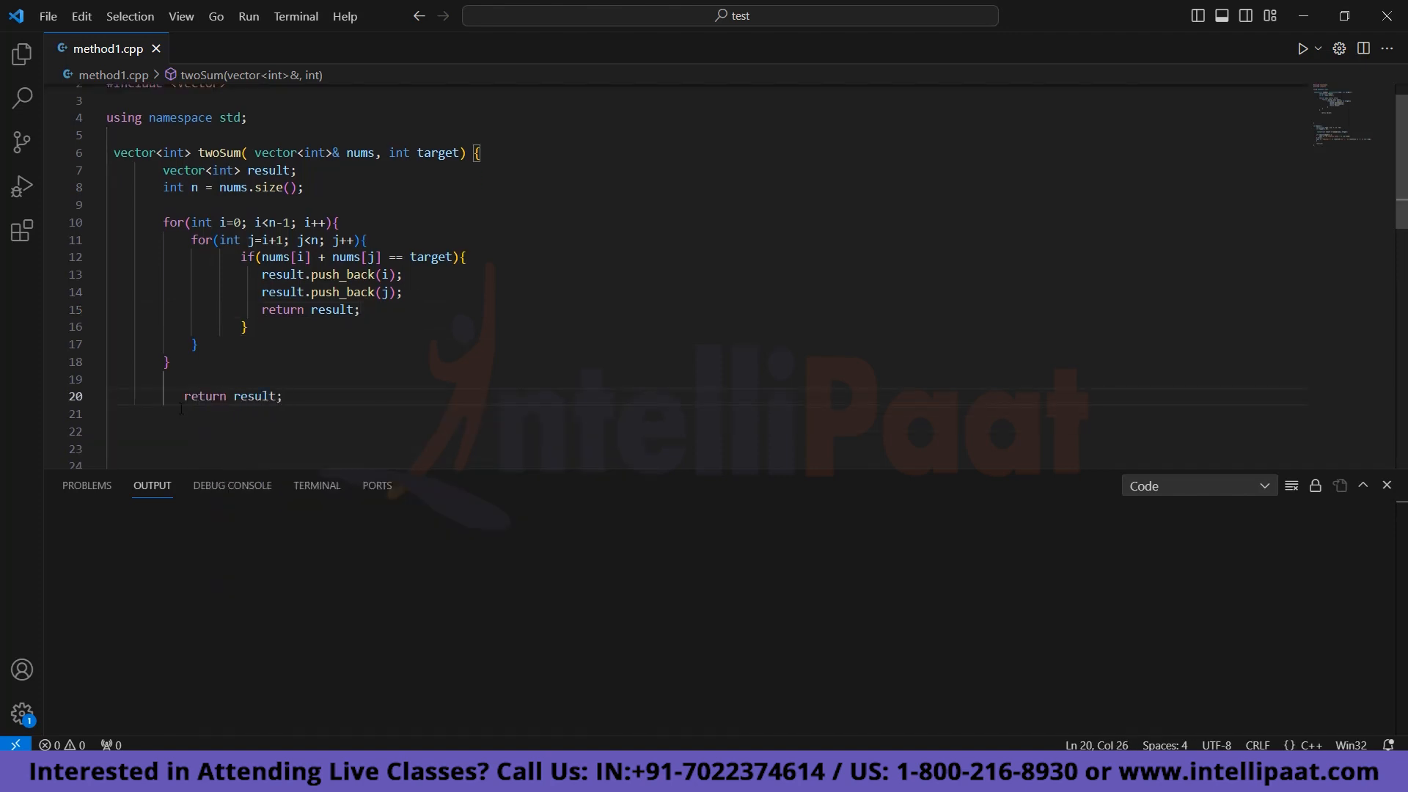
Scroll down method1.cpp toward main.
scroll(down, 3)
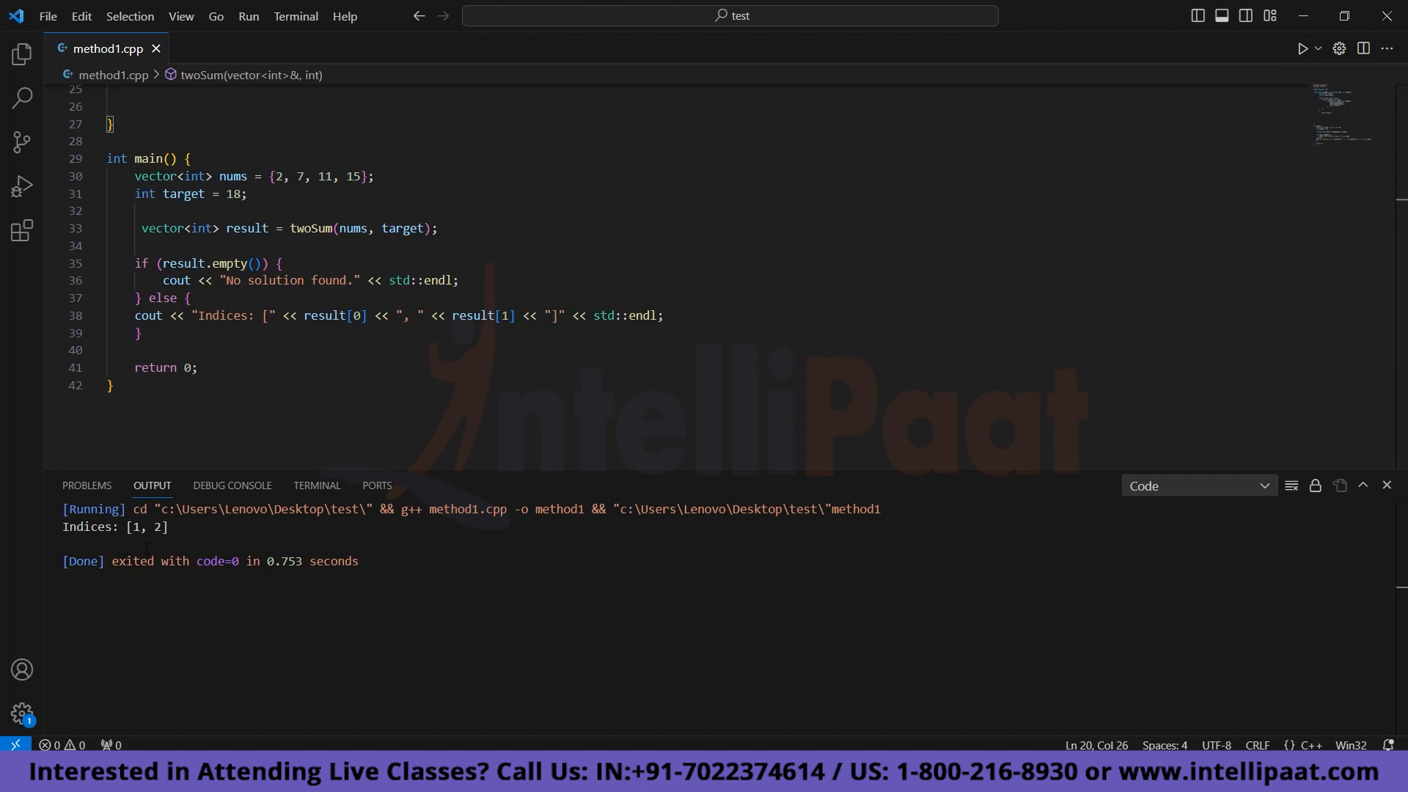
mouse_move(216, 486)
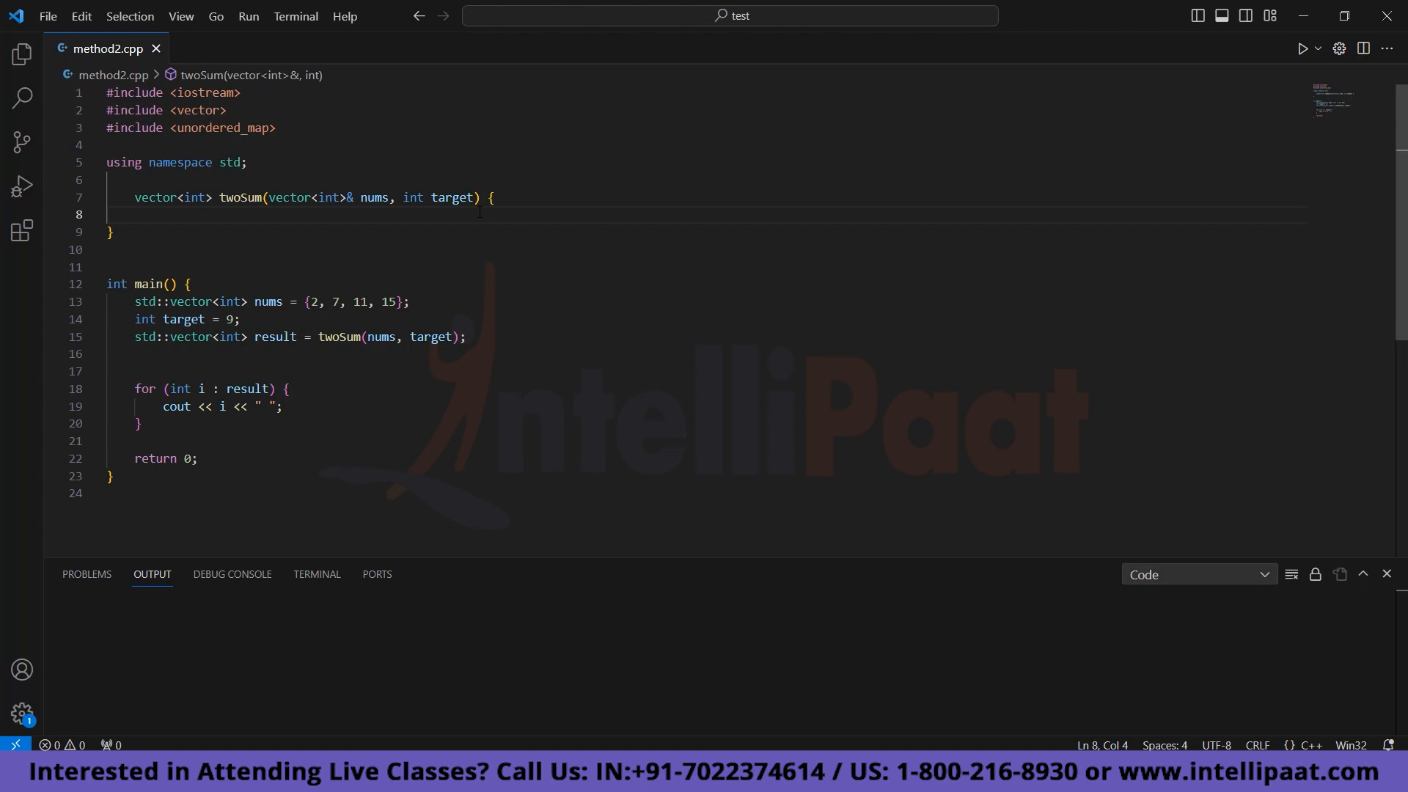
Type 'unordered_map<int, int> numMap;' and 'vector<int> result;' at the top of twoSum.
text(unordered)
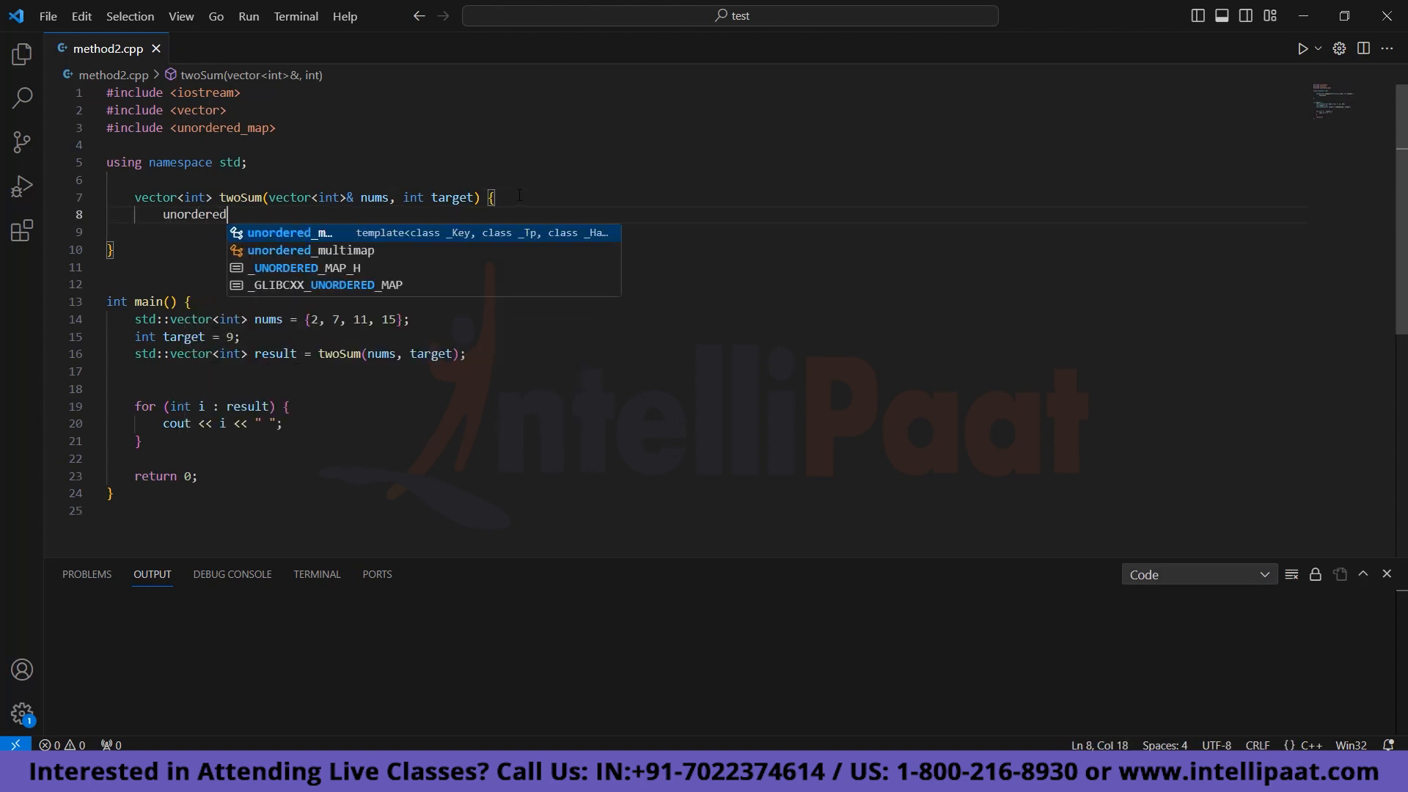
text(_map<int>)
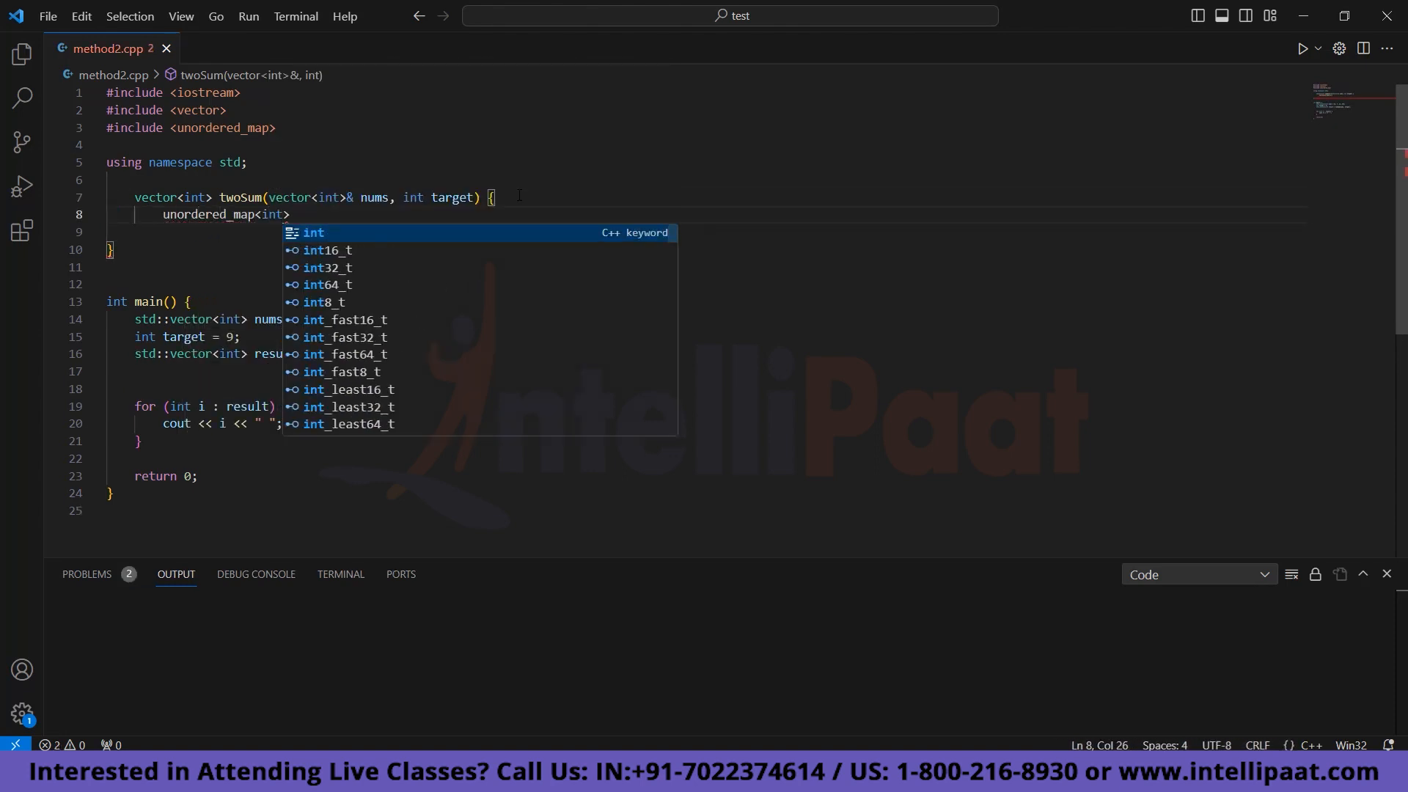
text(, int> numMap)
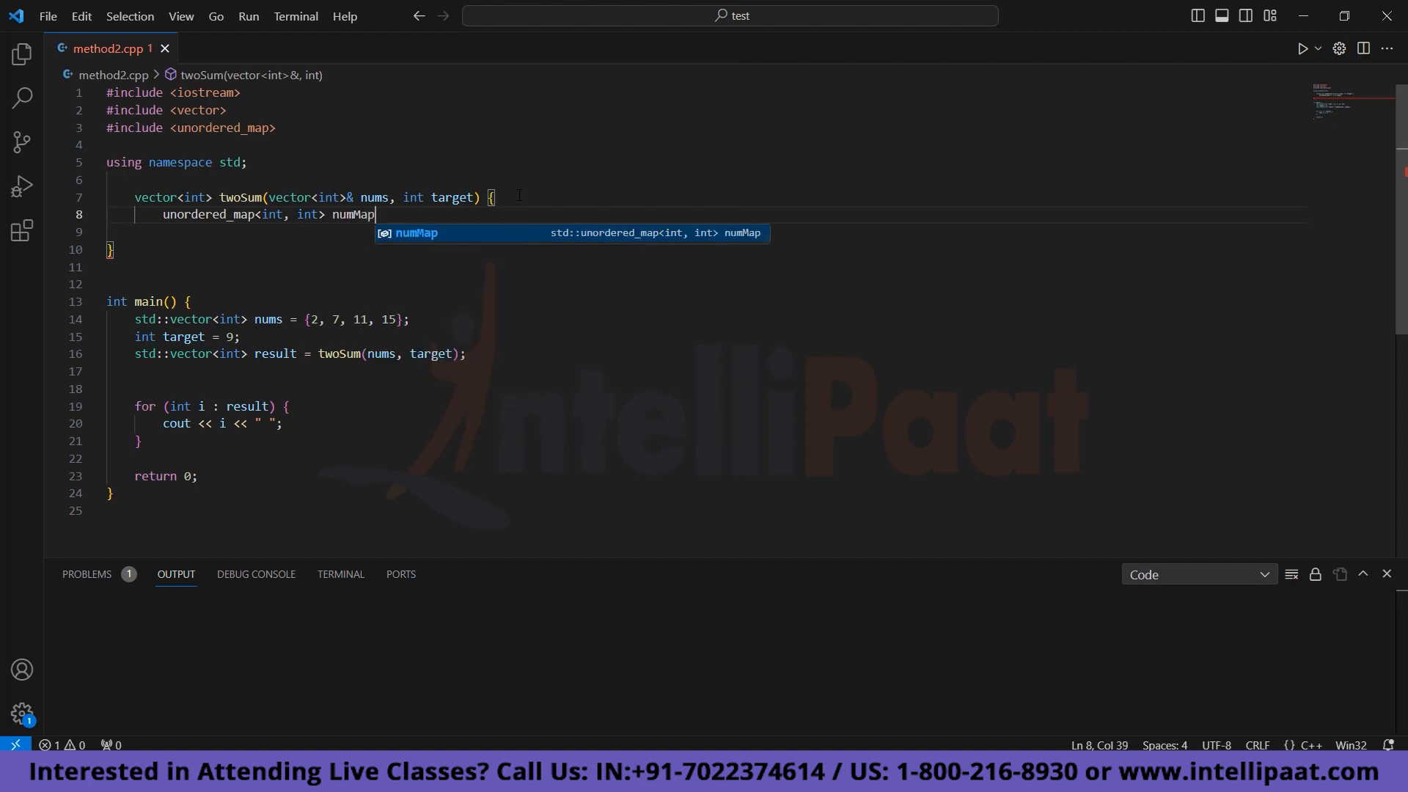
text(;)
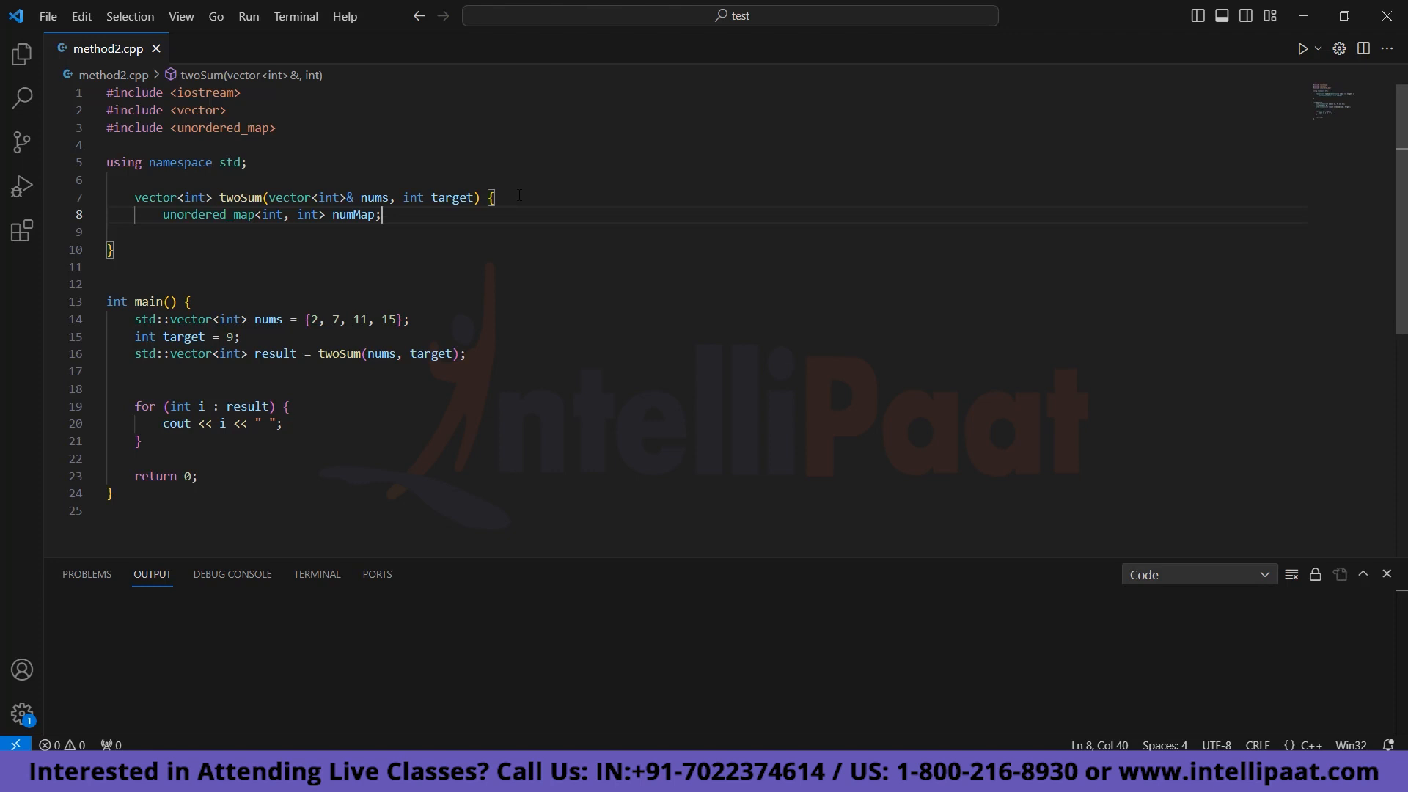
text(vector<int> resul)
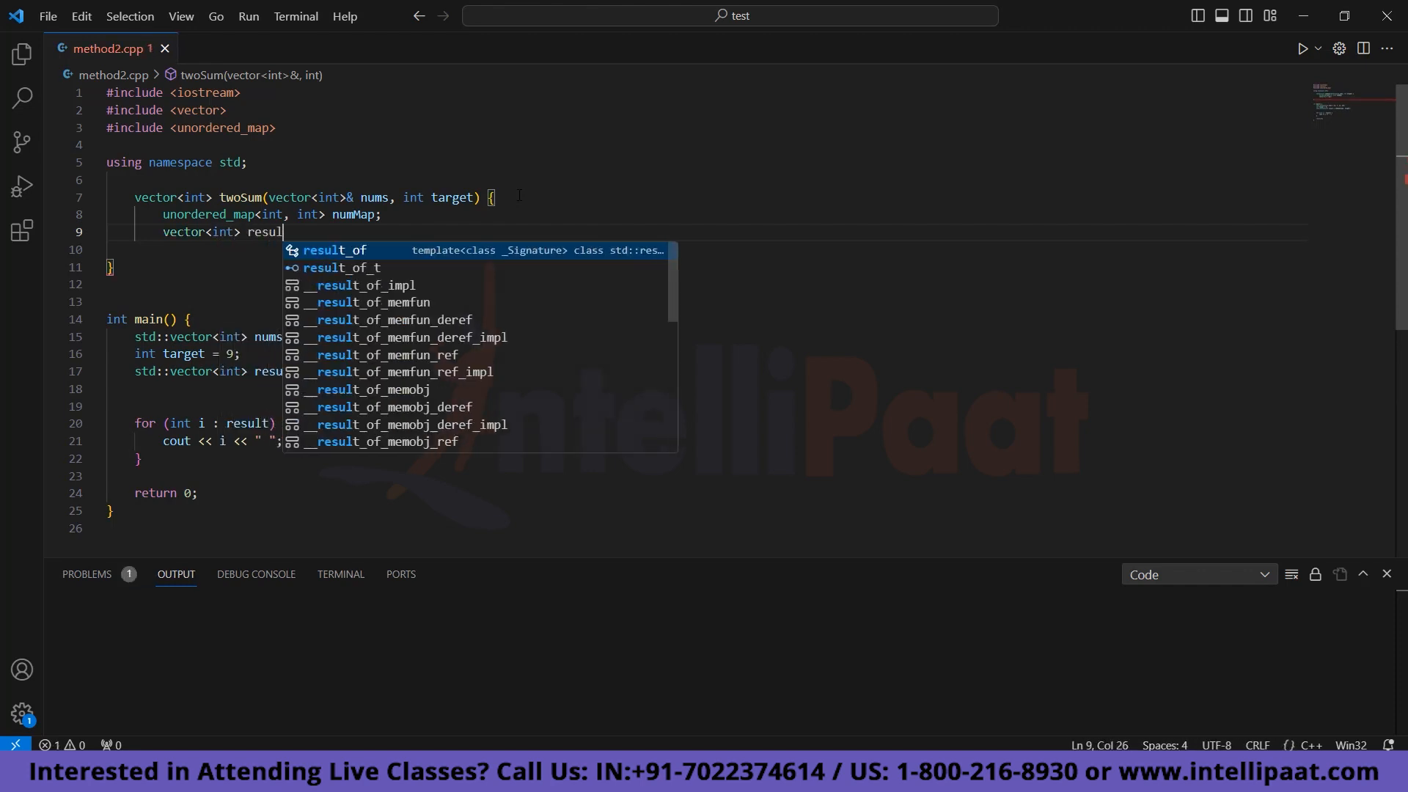
text(t;)
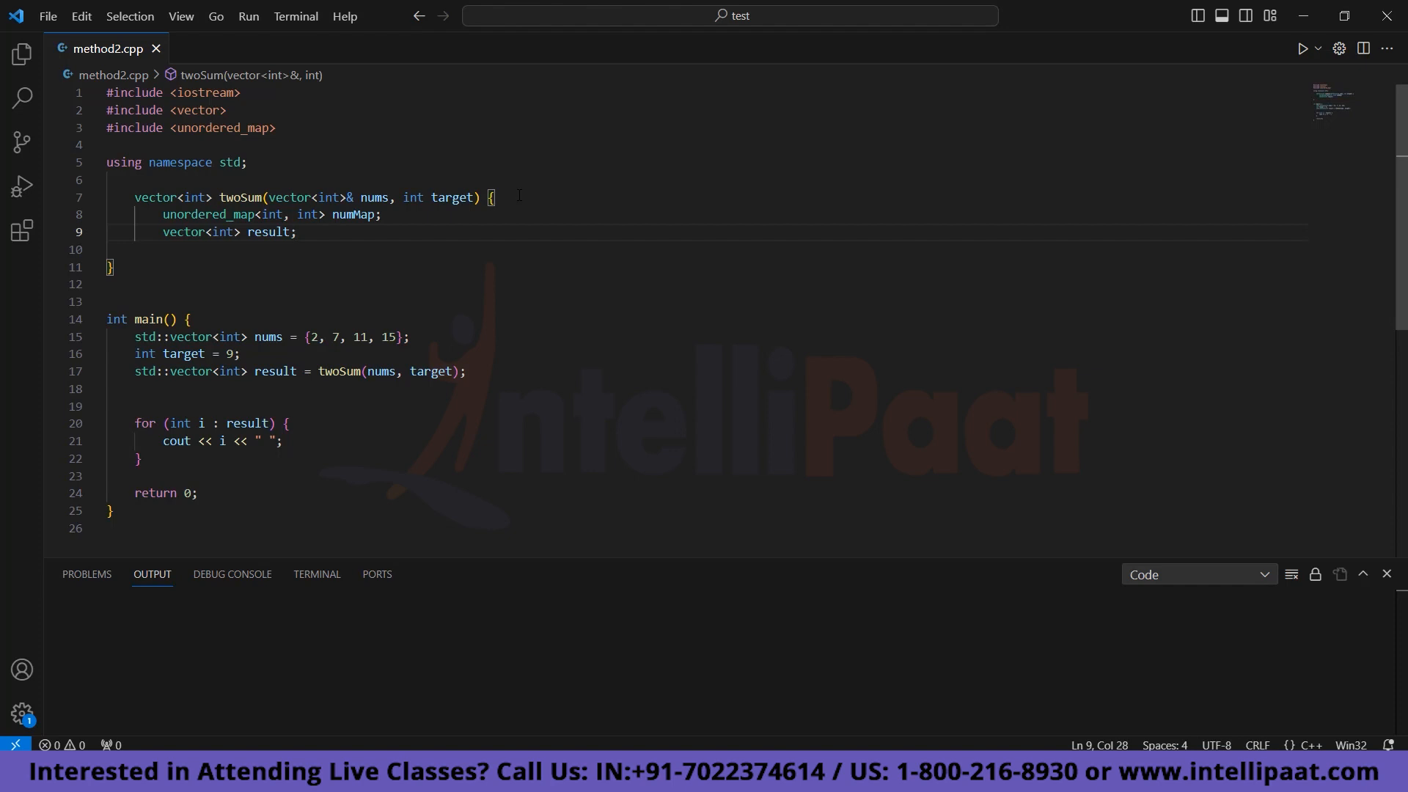
Add a for loop over nums computing int complement = target - nums[i].
key(enter)
text(for(int i=0; )
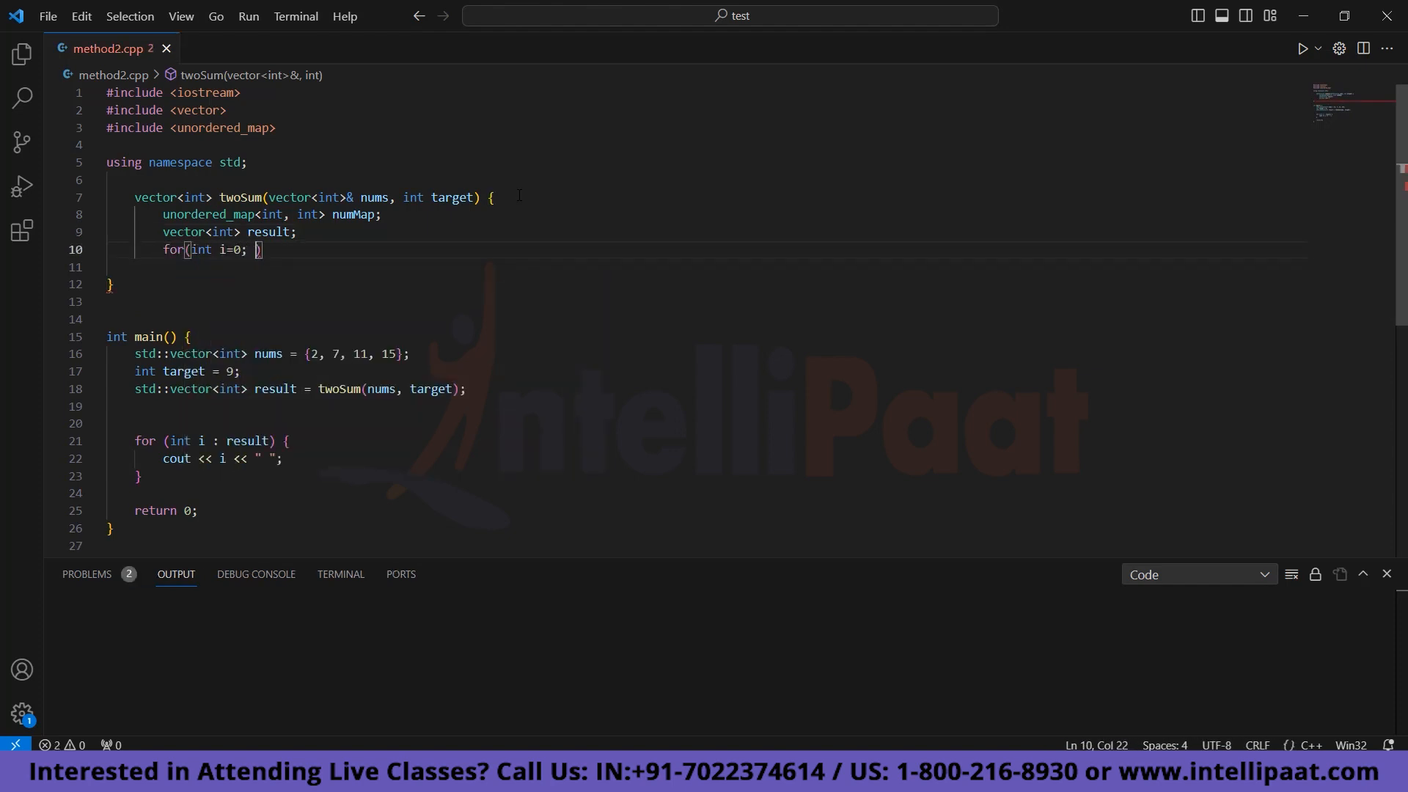
text(i<nums.size())
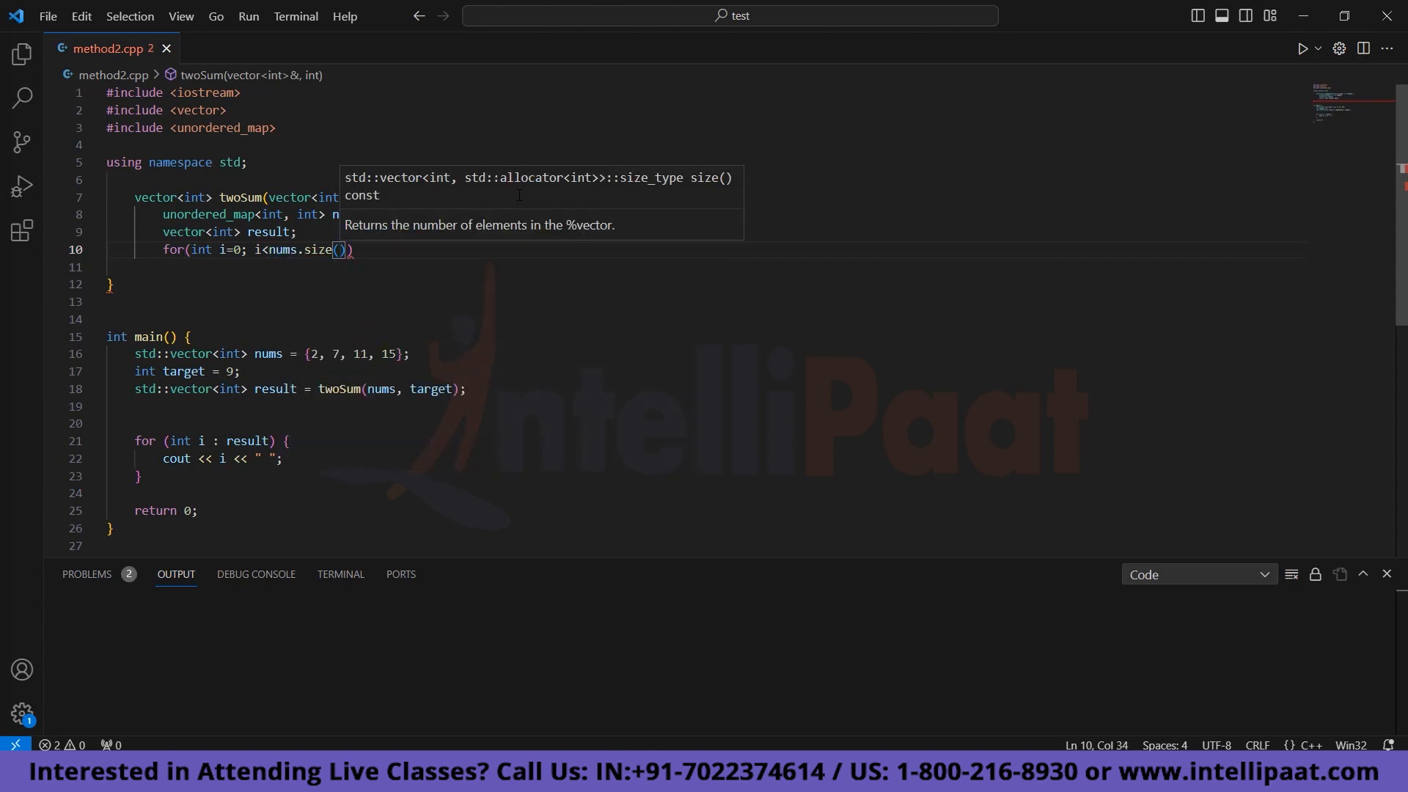
text(; i++){)
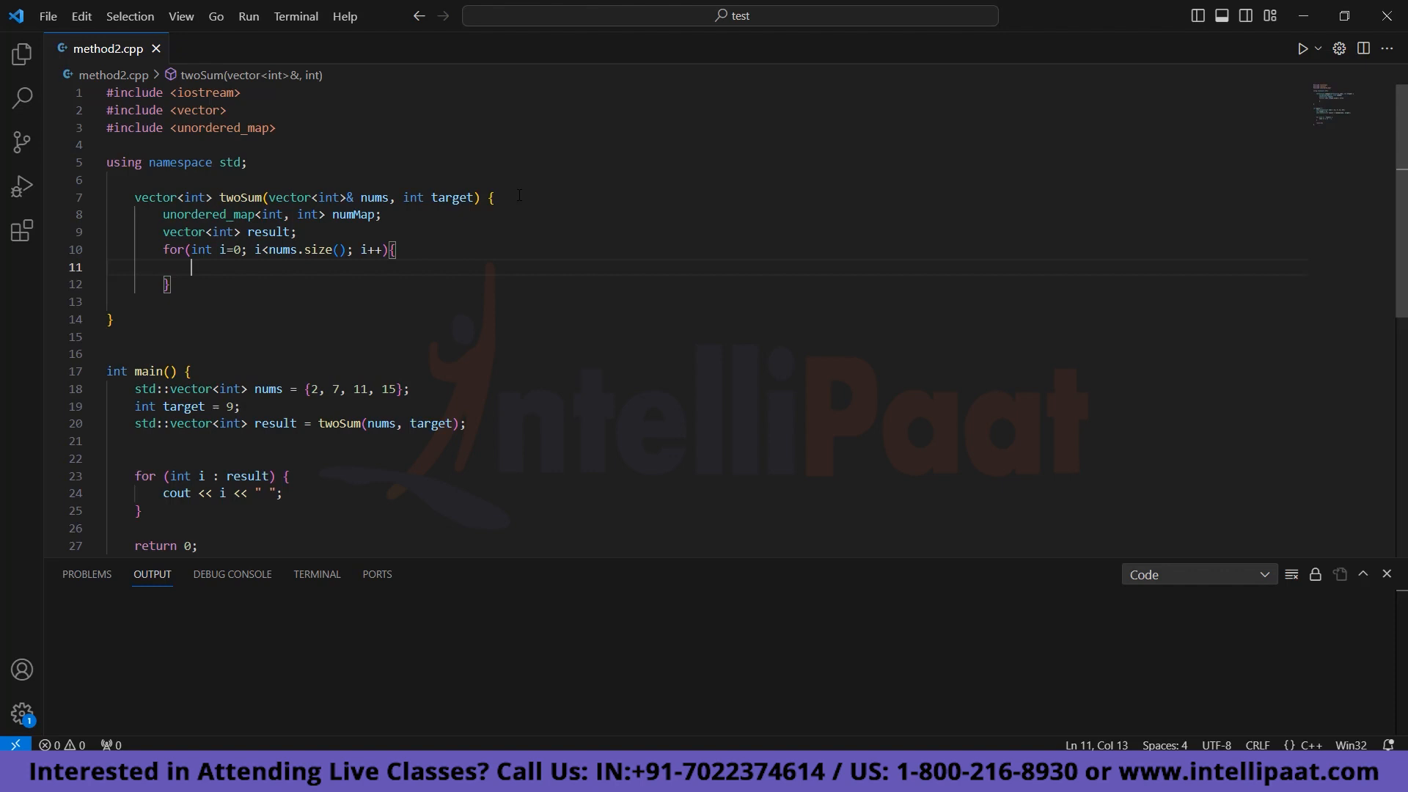
text(int complement = target - nums)
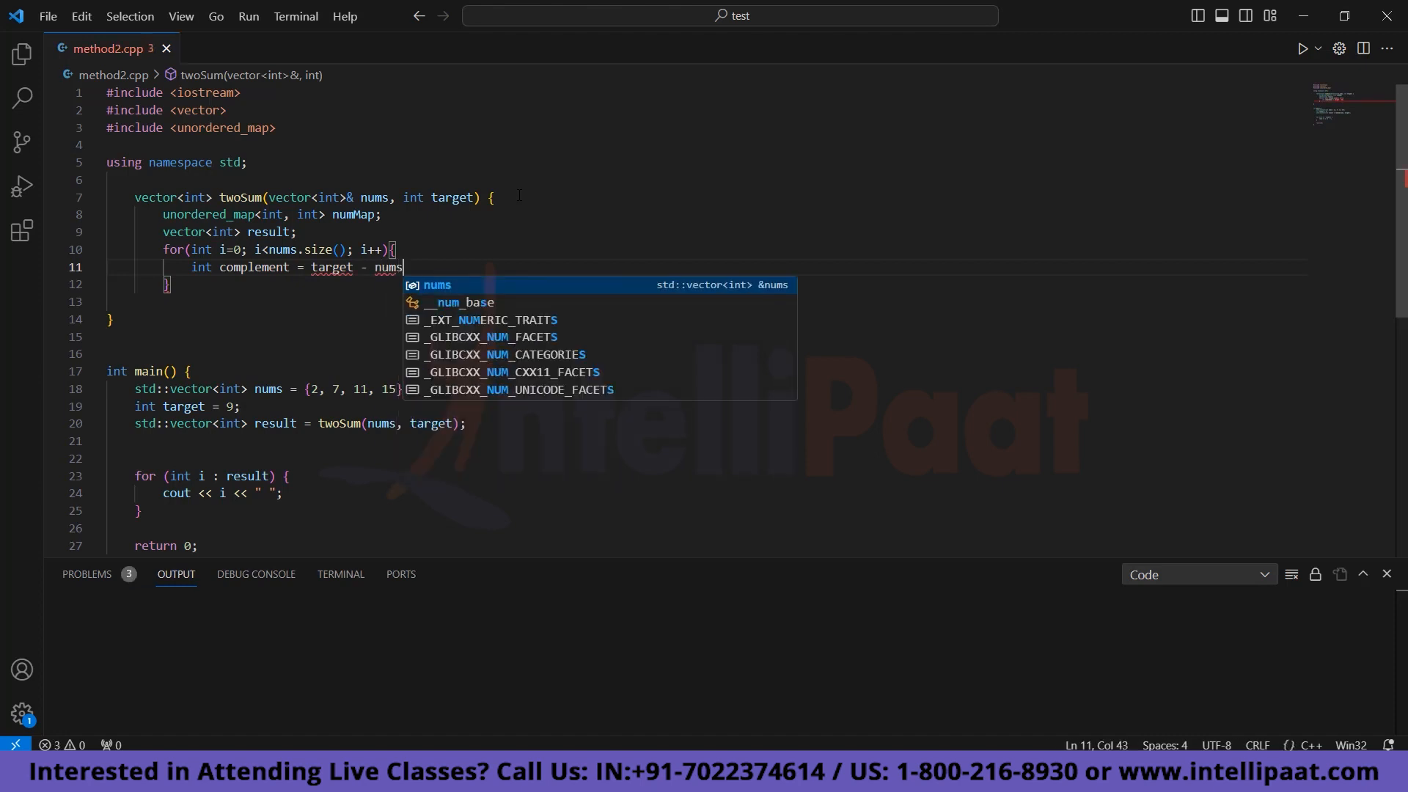
text([i];)
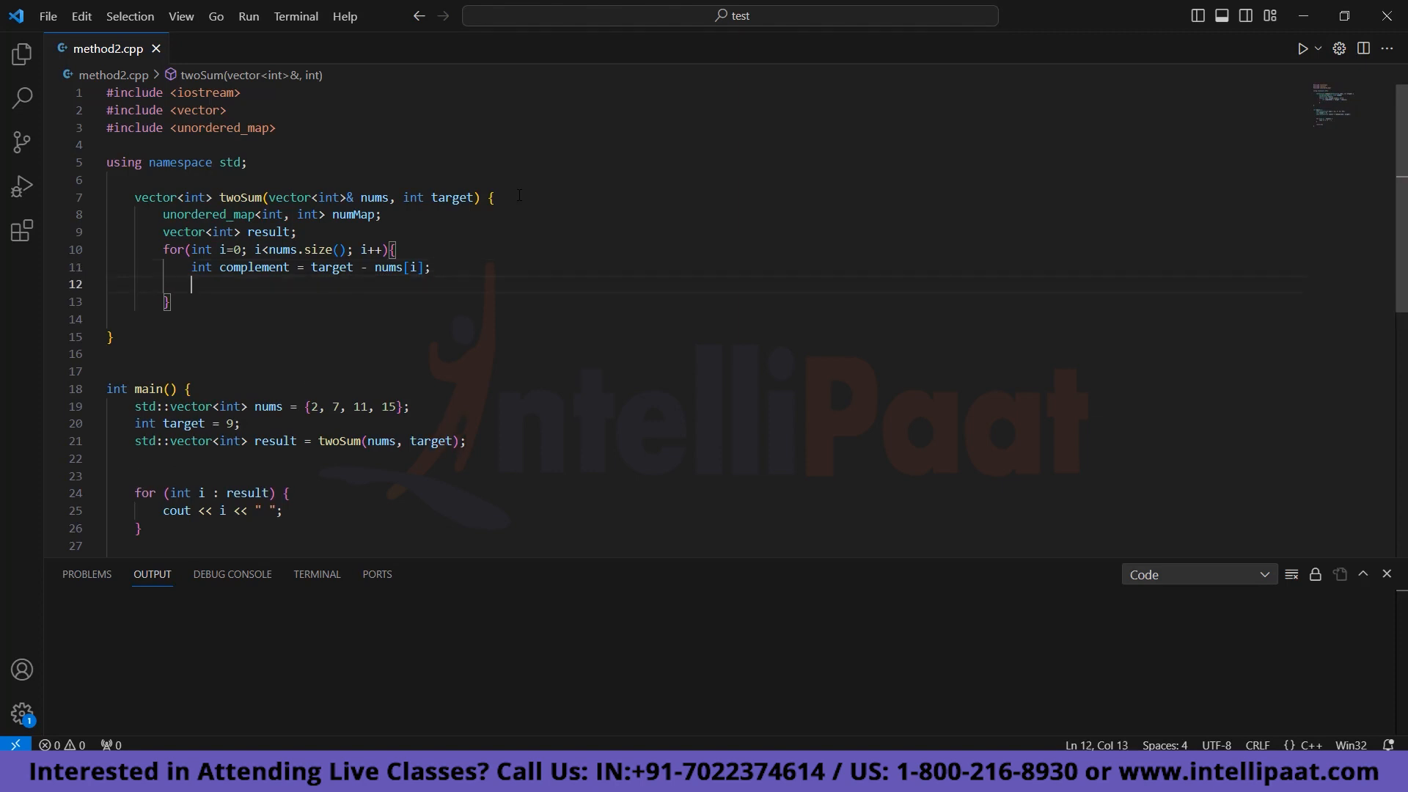
On numMap.find(complement) != numMap.end(), push both indices into result and break.
text(if(numMap.find))
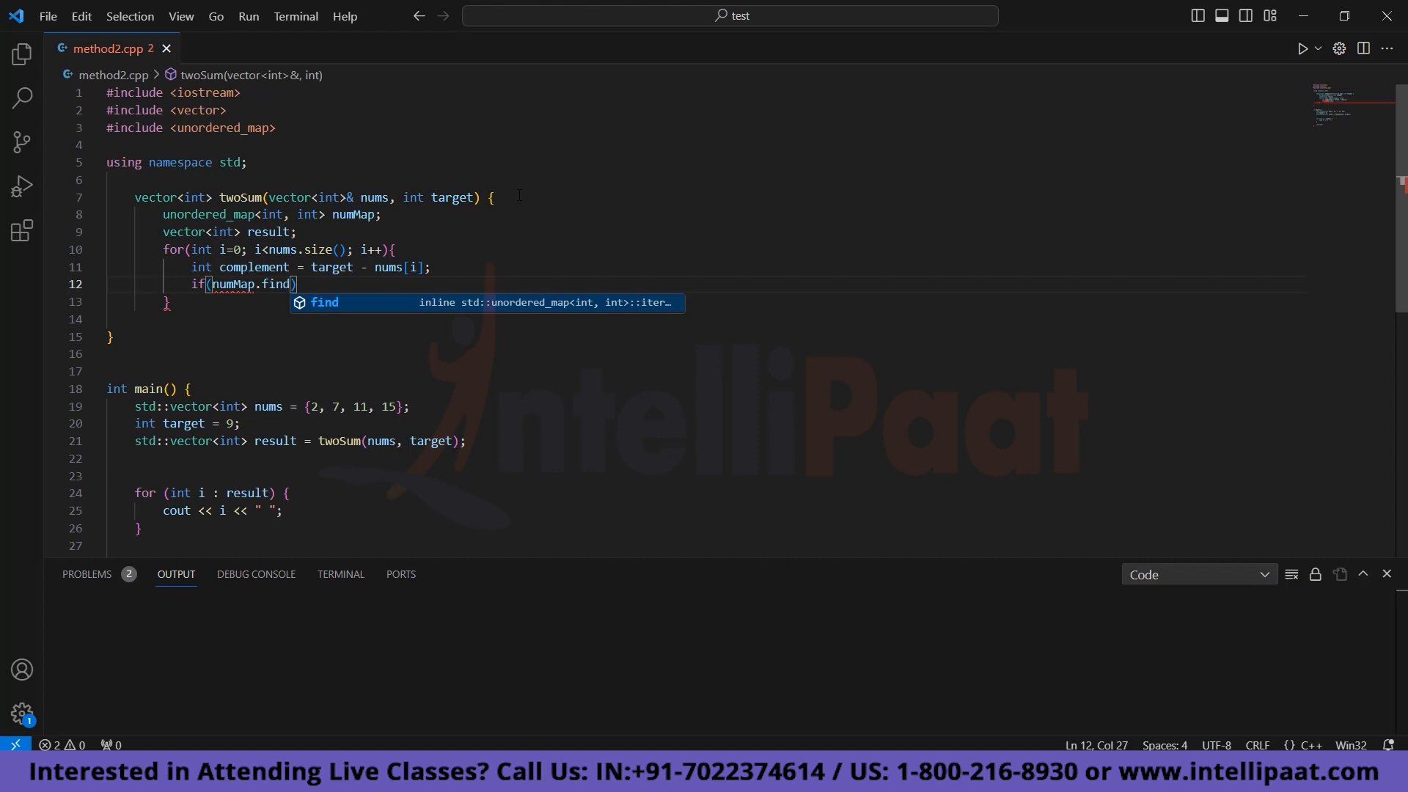
text((complement) != numMap))
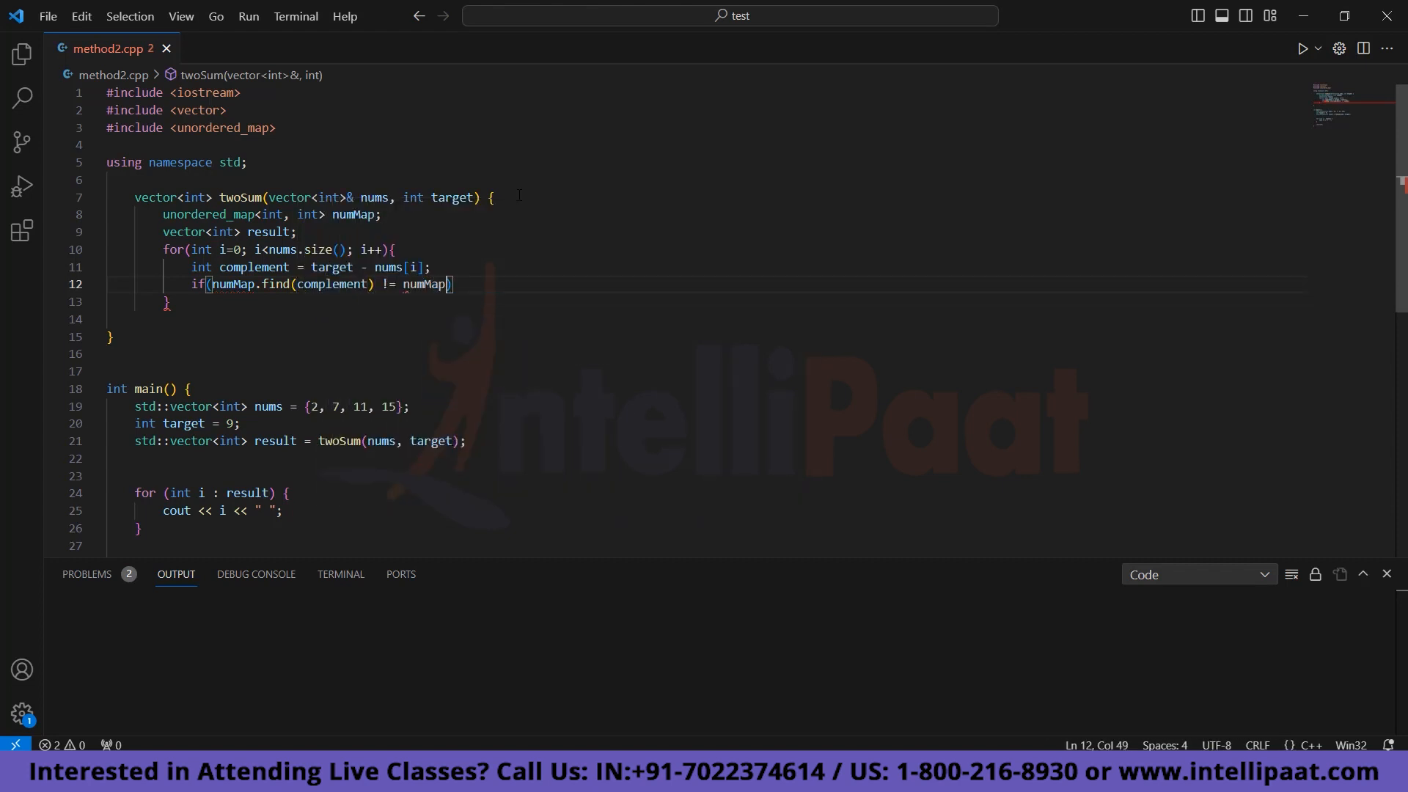
text(.end()){)
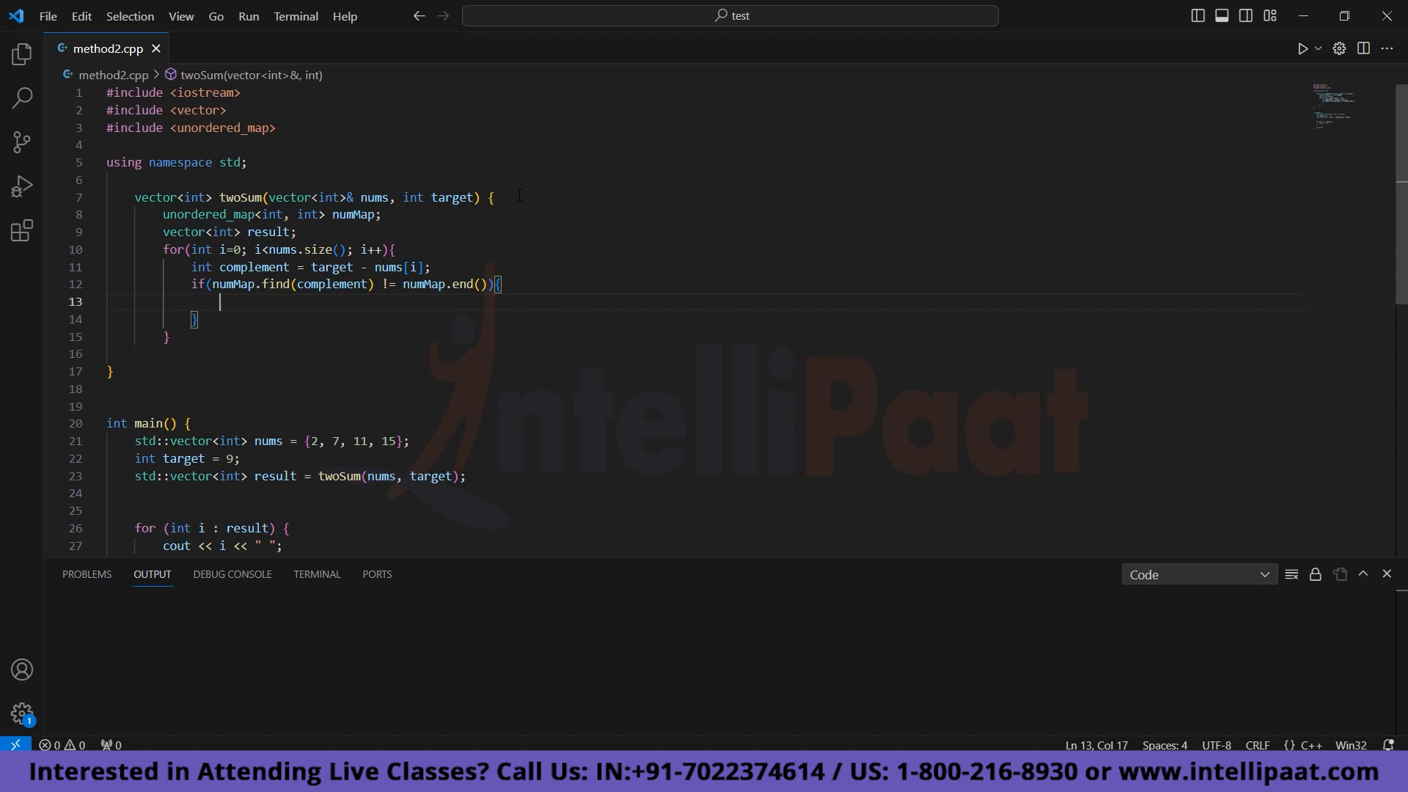
text(result.p)
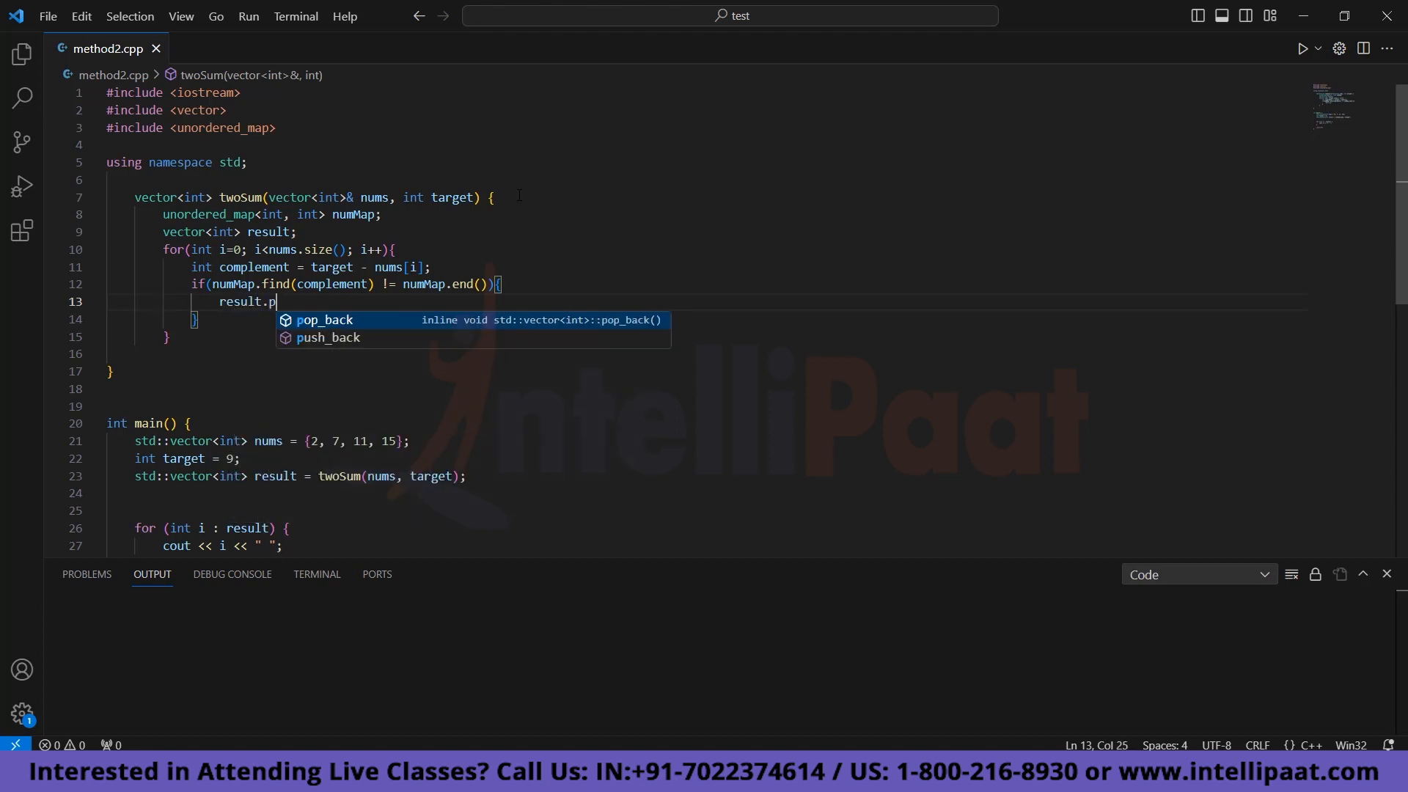
text(ush_back(numMap[complement]);)
text(resul)
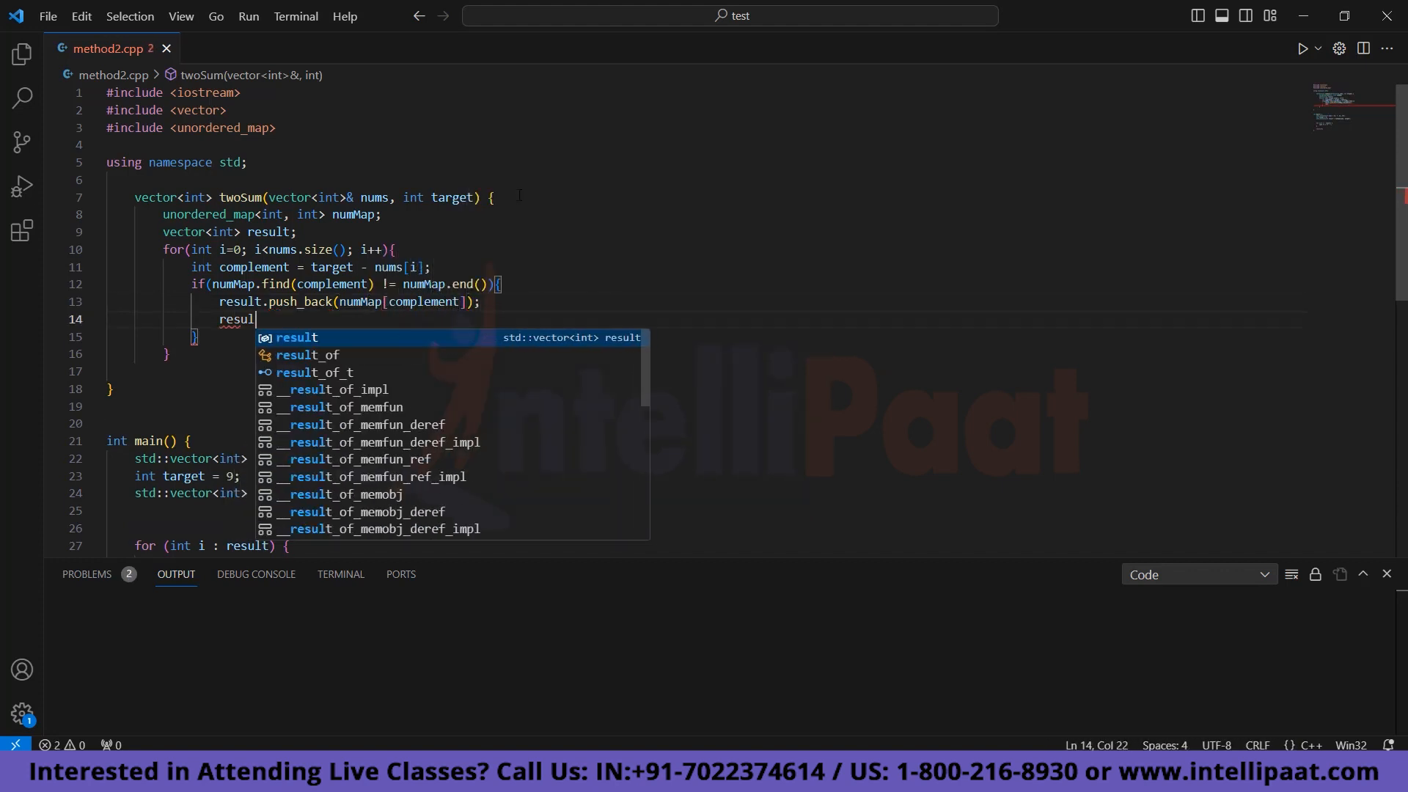
text(t.push_back(i);)
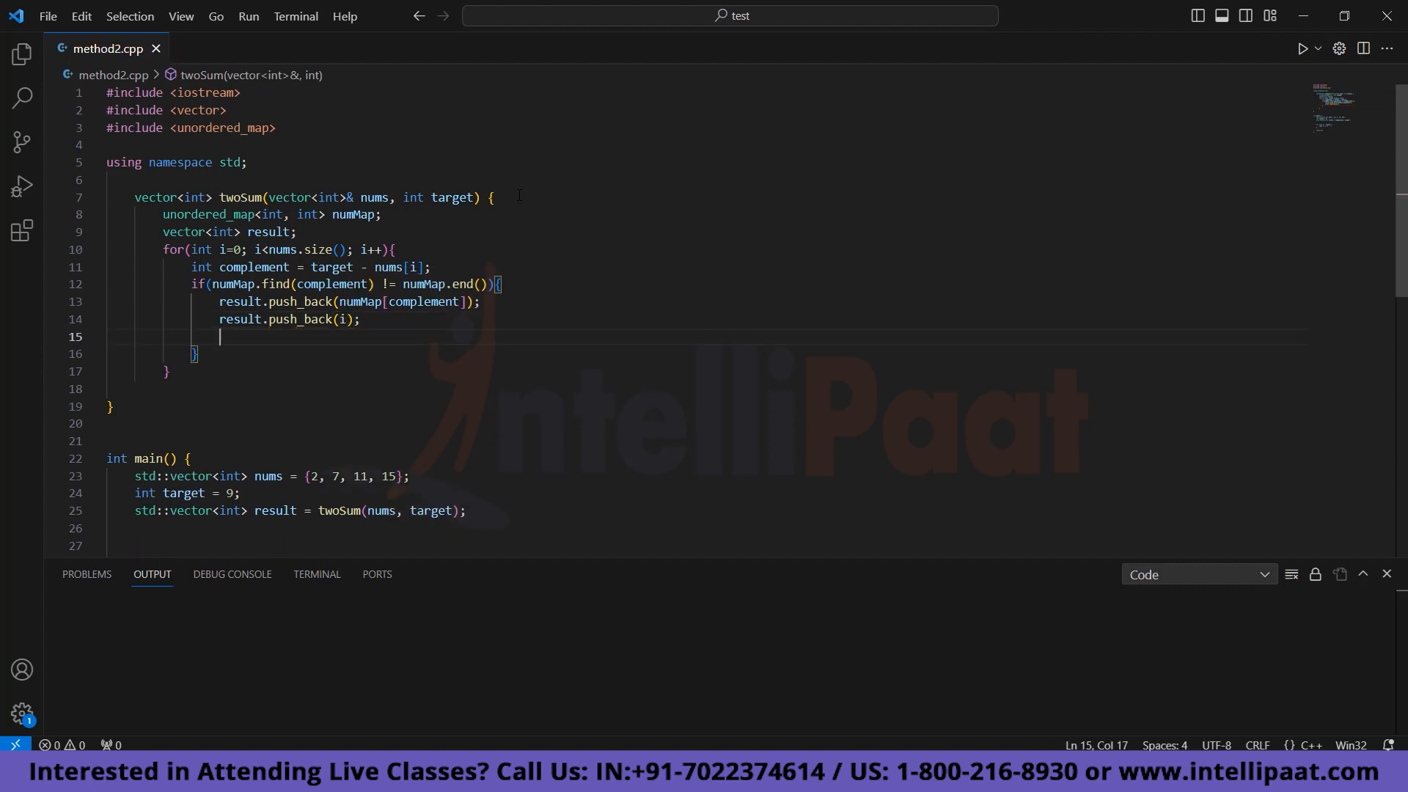
text(break;)
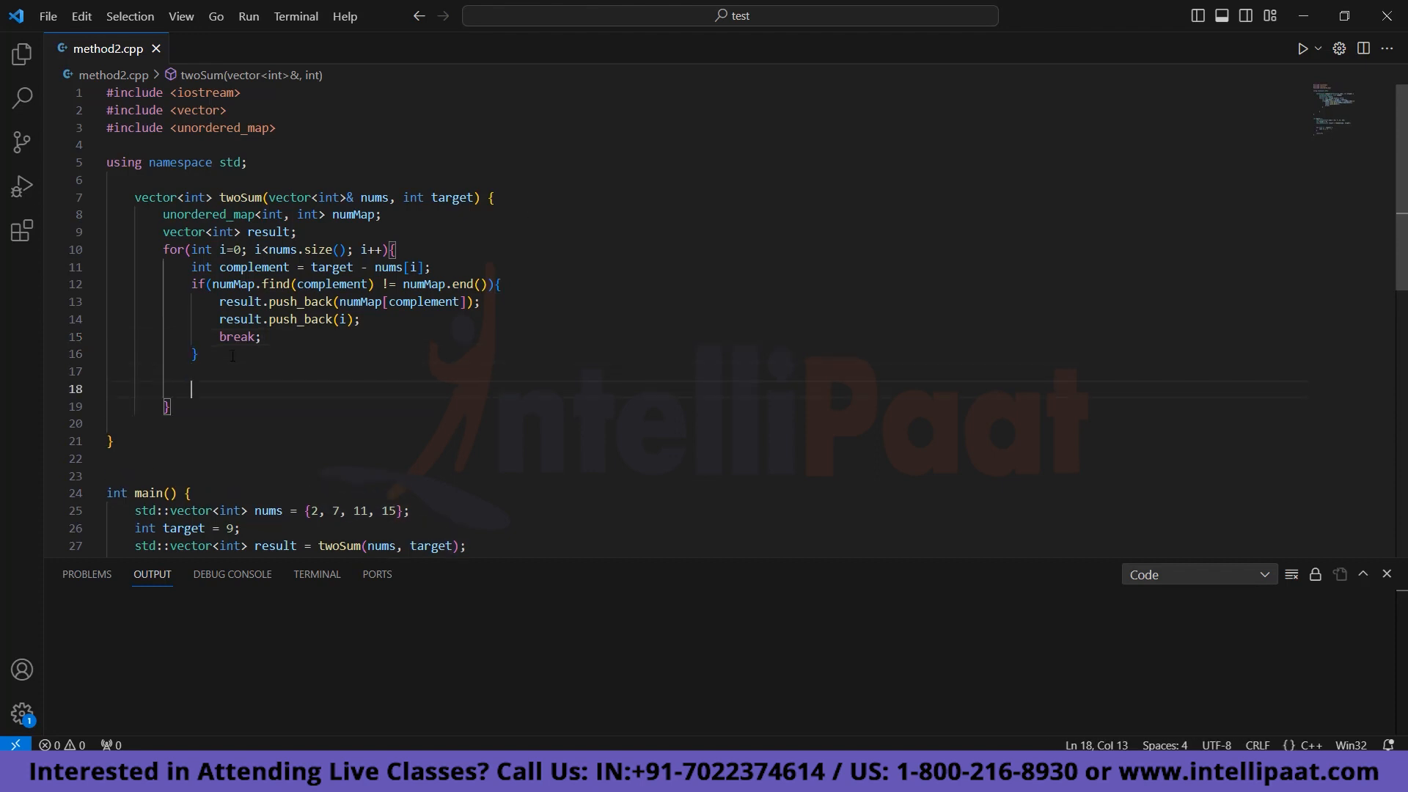
text(numMap[s)
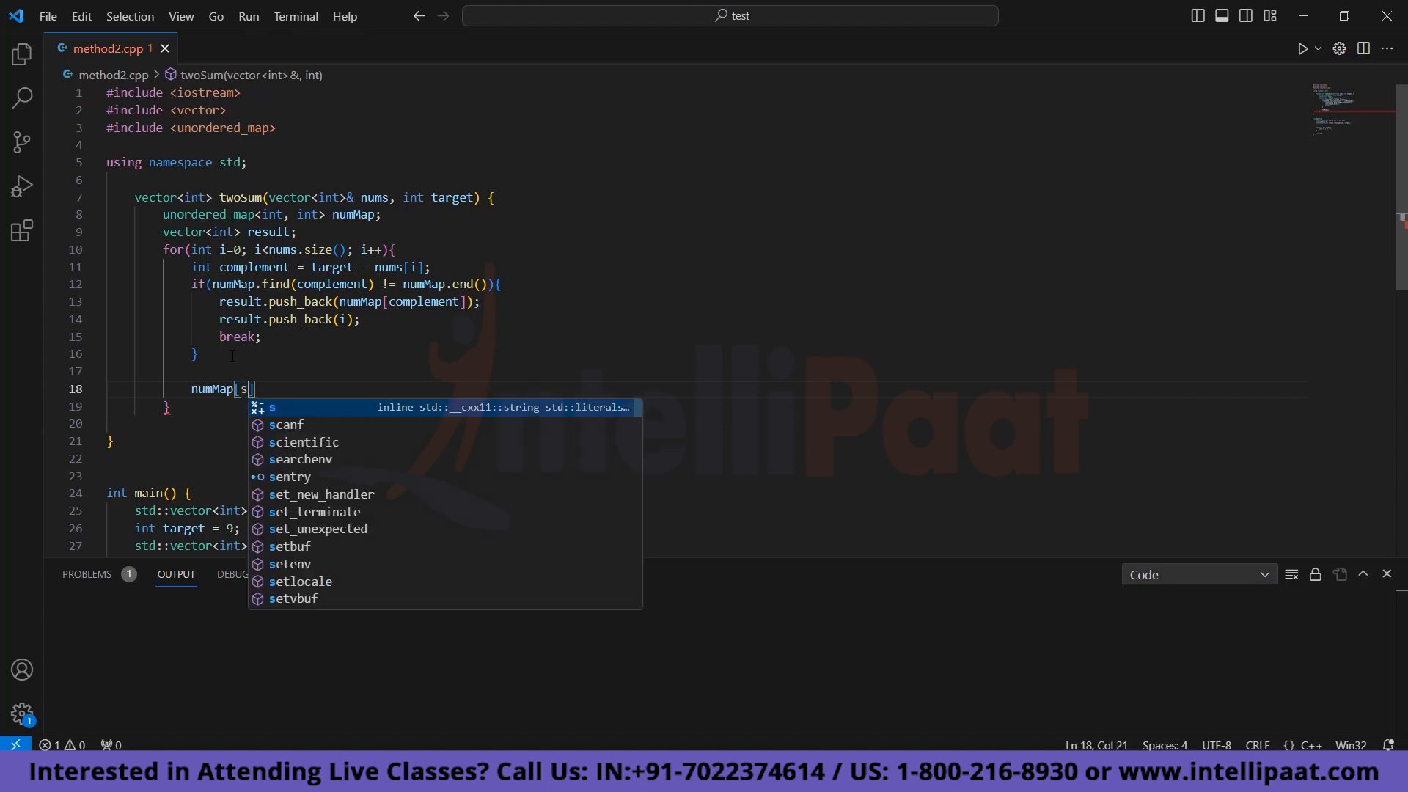
text(nums[i])
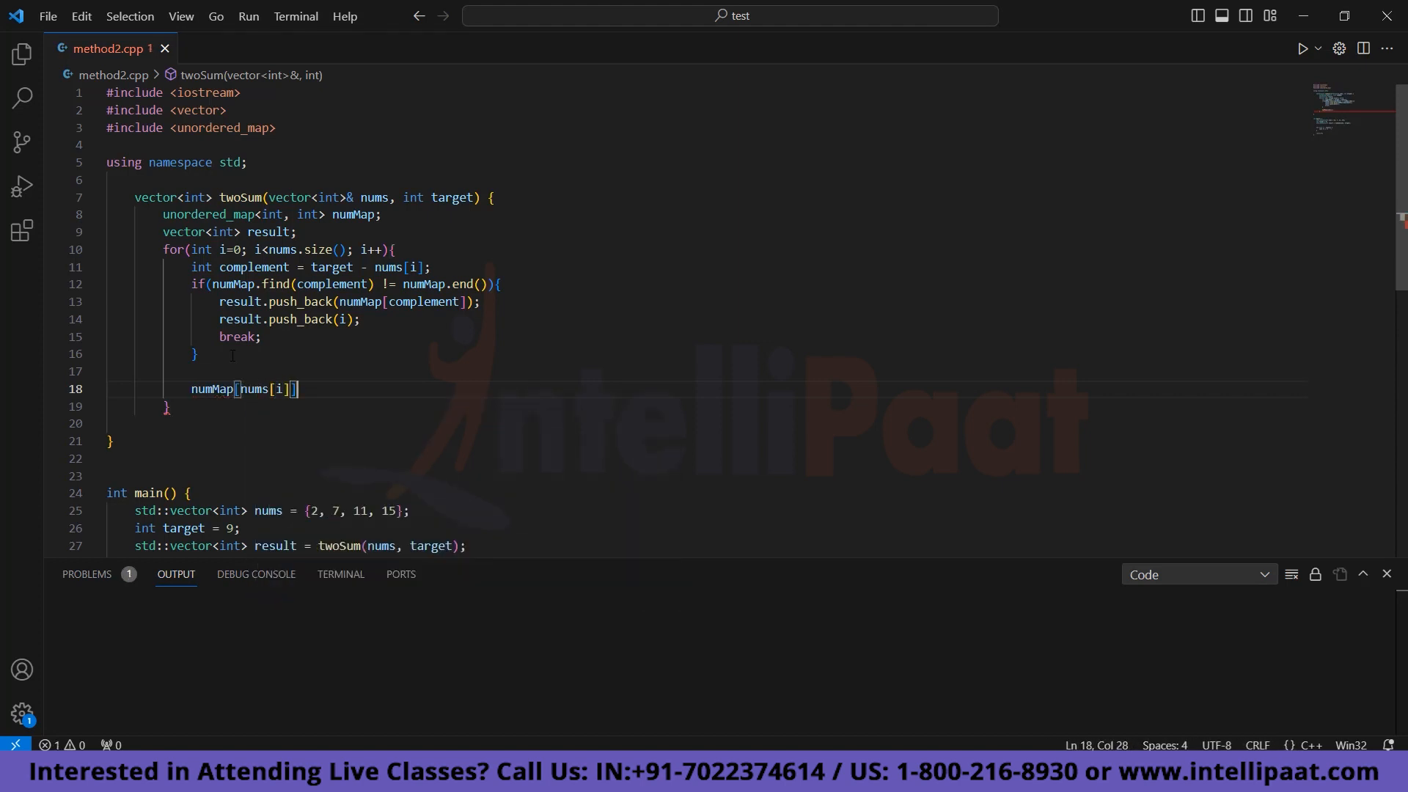
text(==i;)
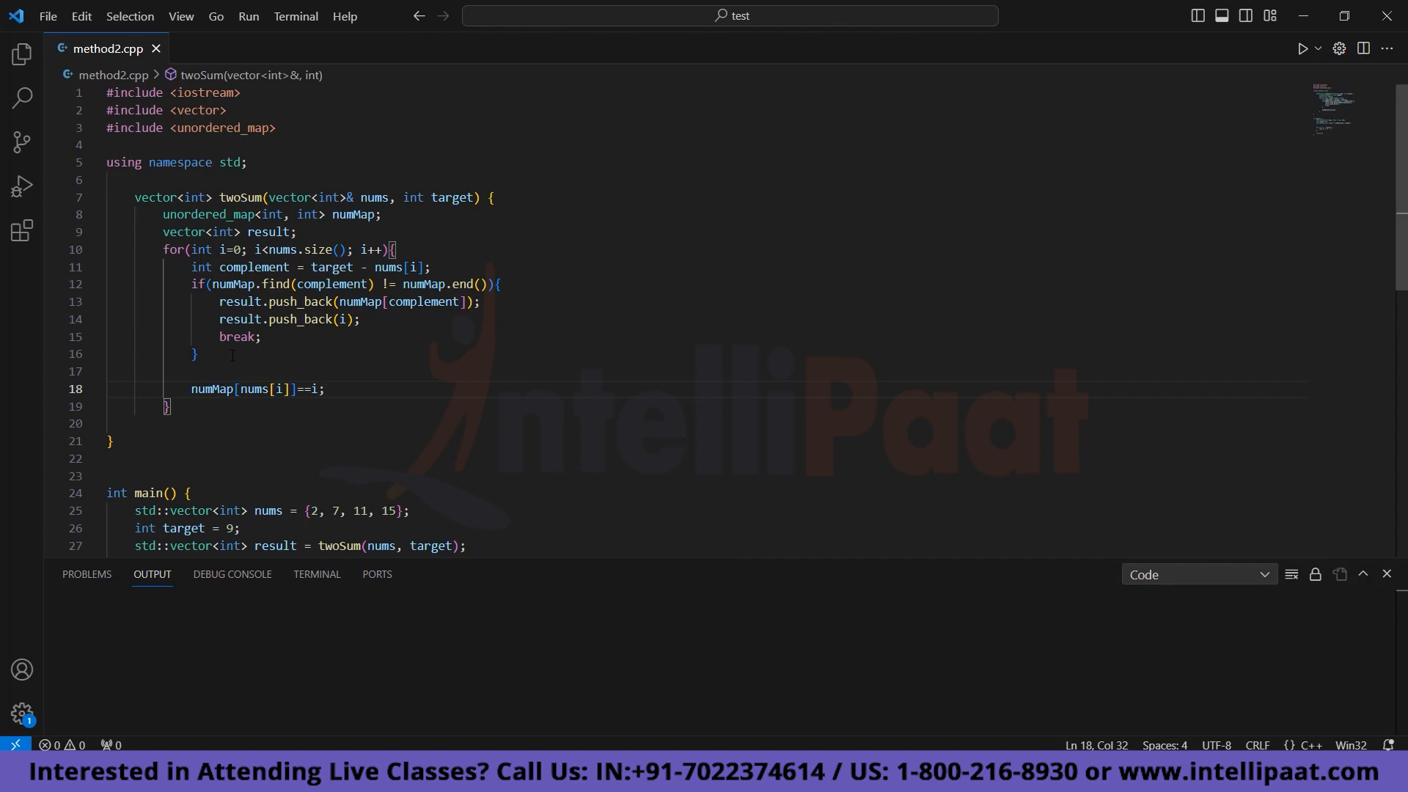
text(return r)
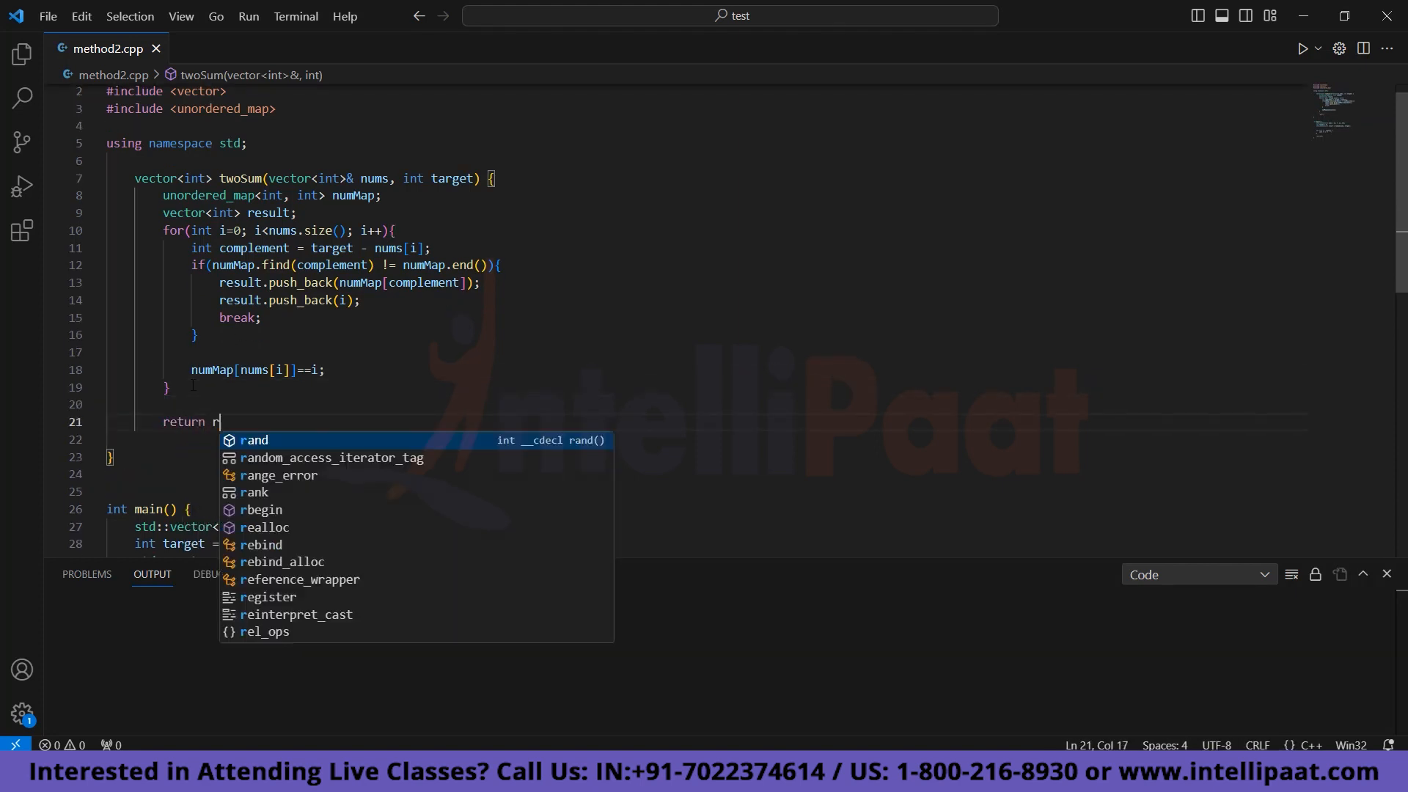
text(esult;)
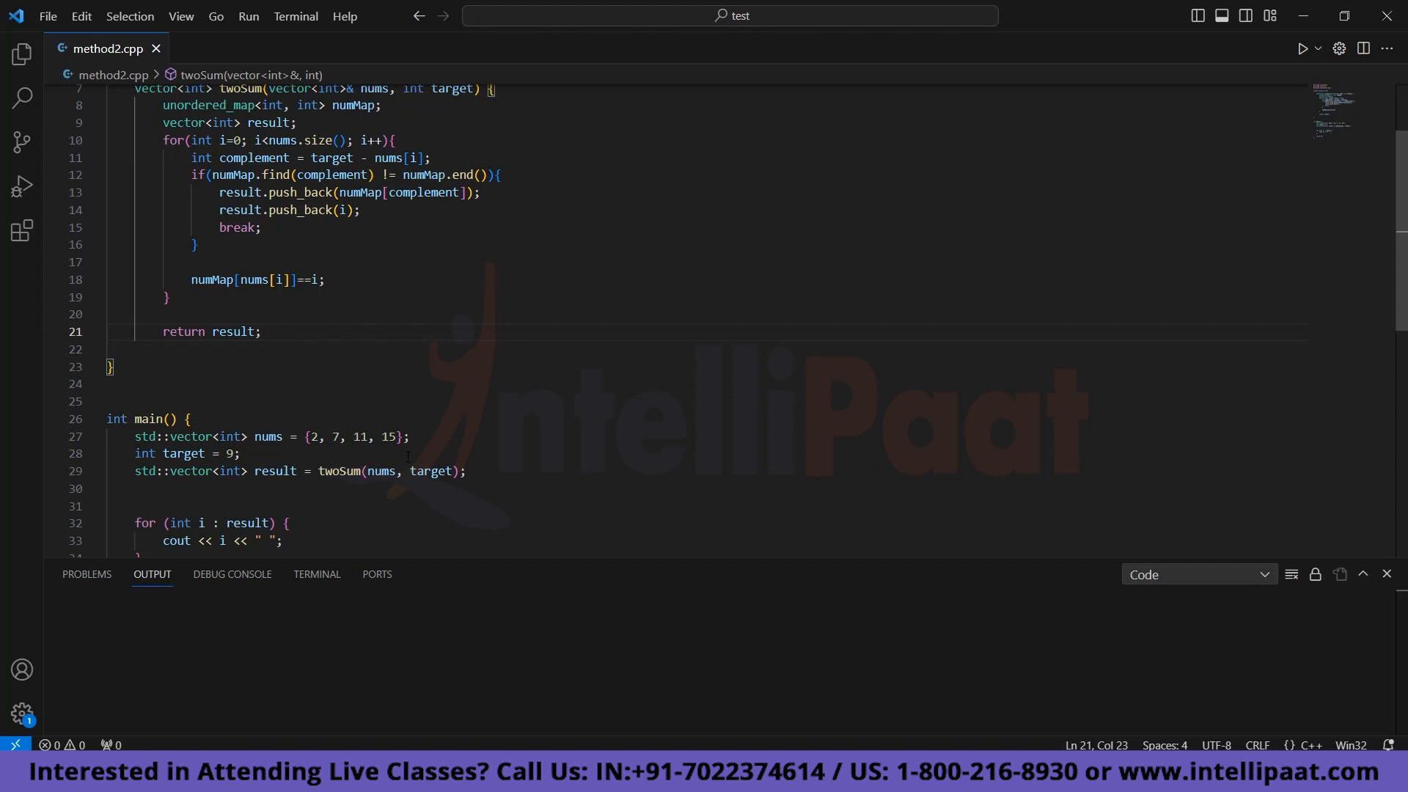
click(261, 332)
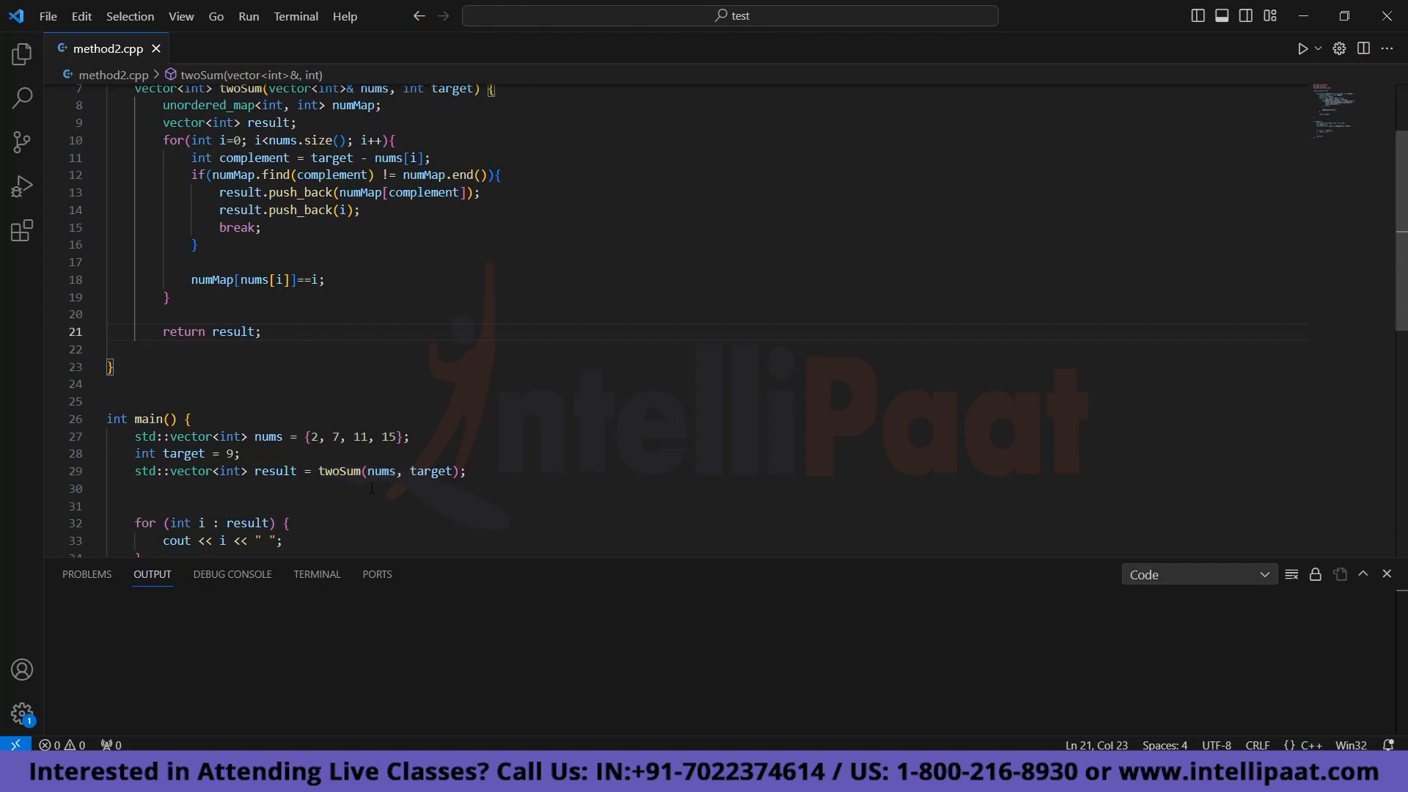
click(261, 331)
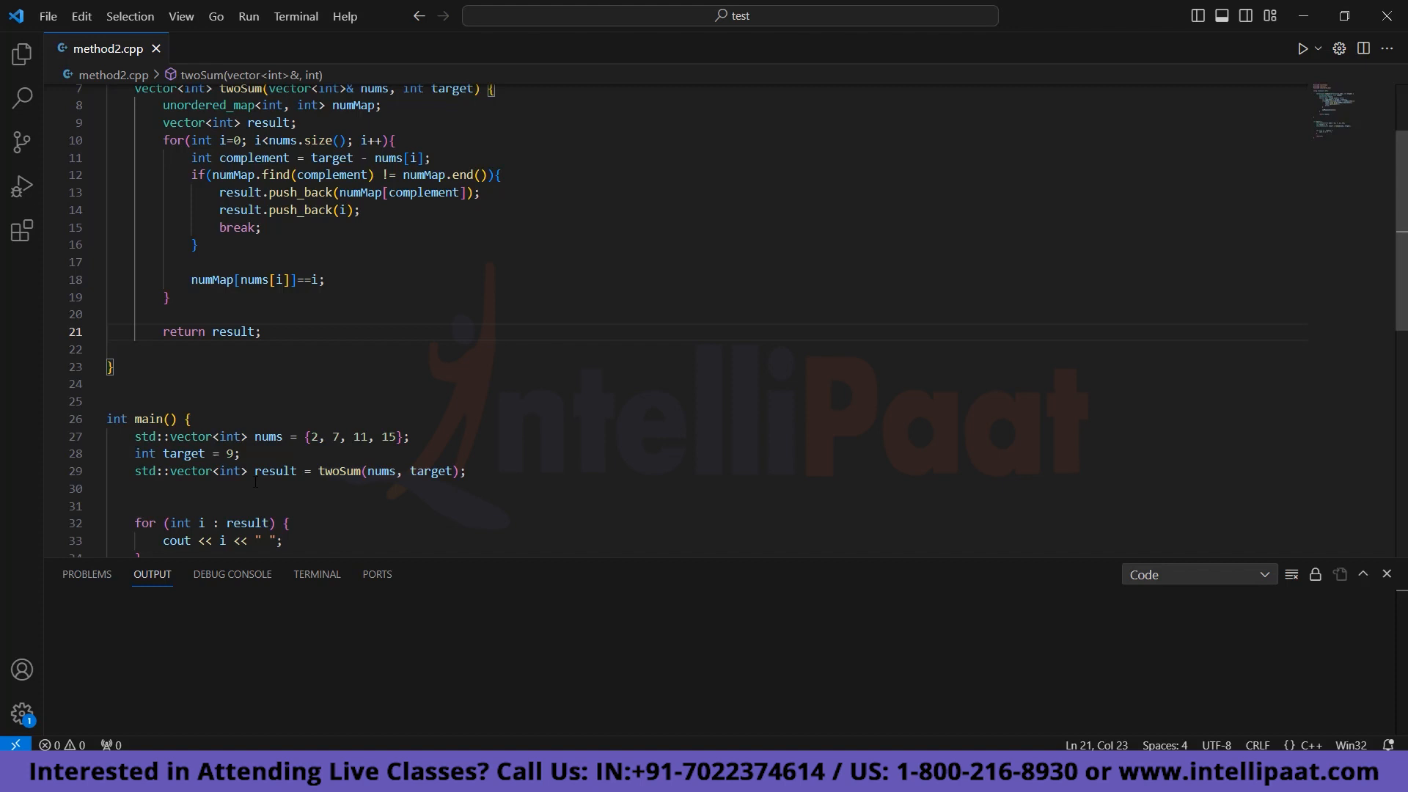
Run method2.cpp with Run Code and confirm the output prints 0 1.
scroll(down, 3)
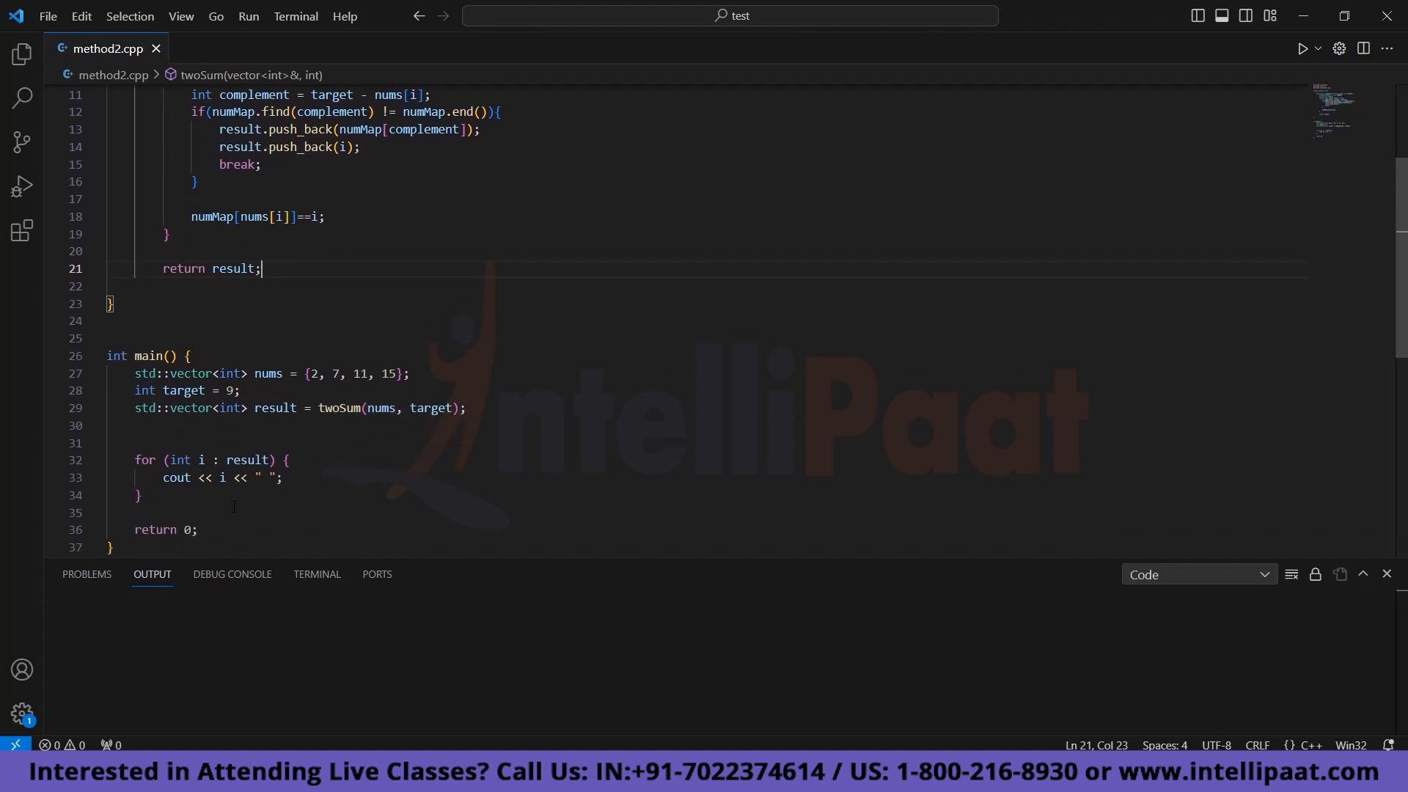
mouse_move(1104, 172)
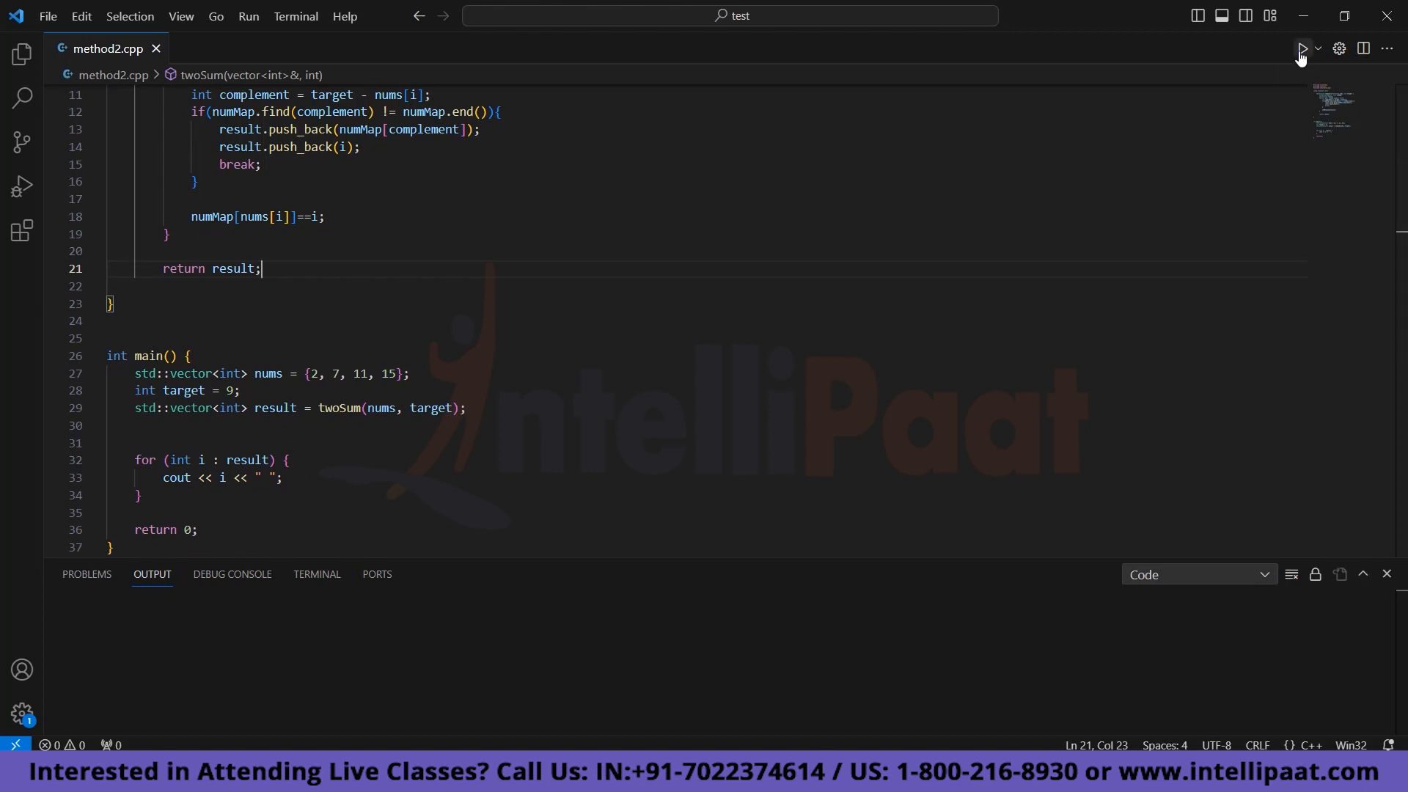
click(1300, 48)
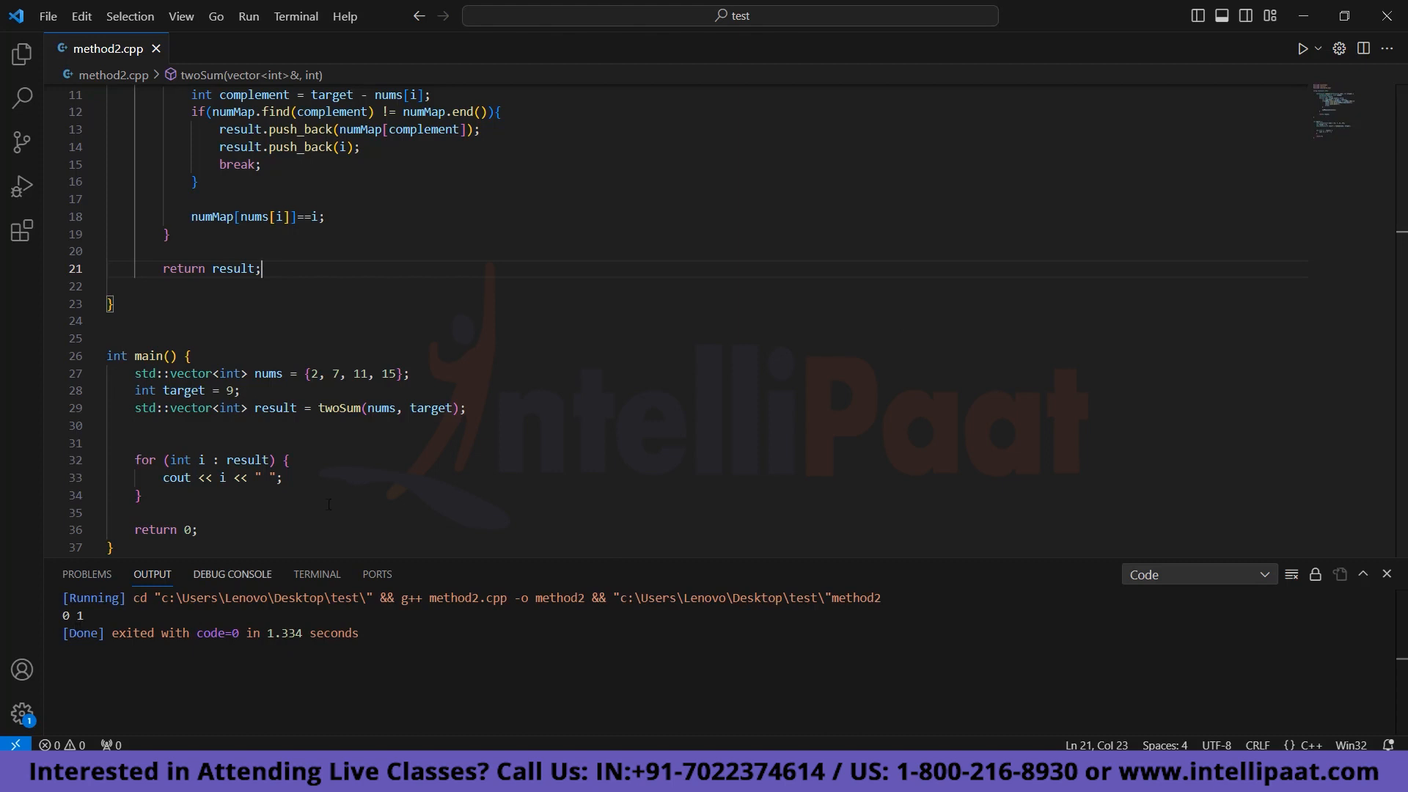
scroll(down, 3)
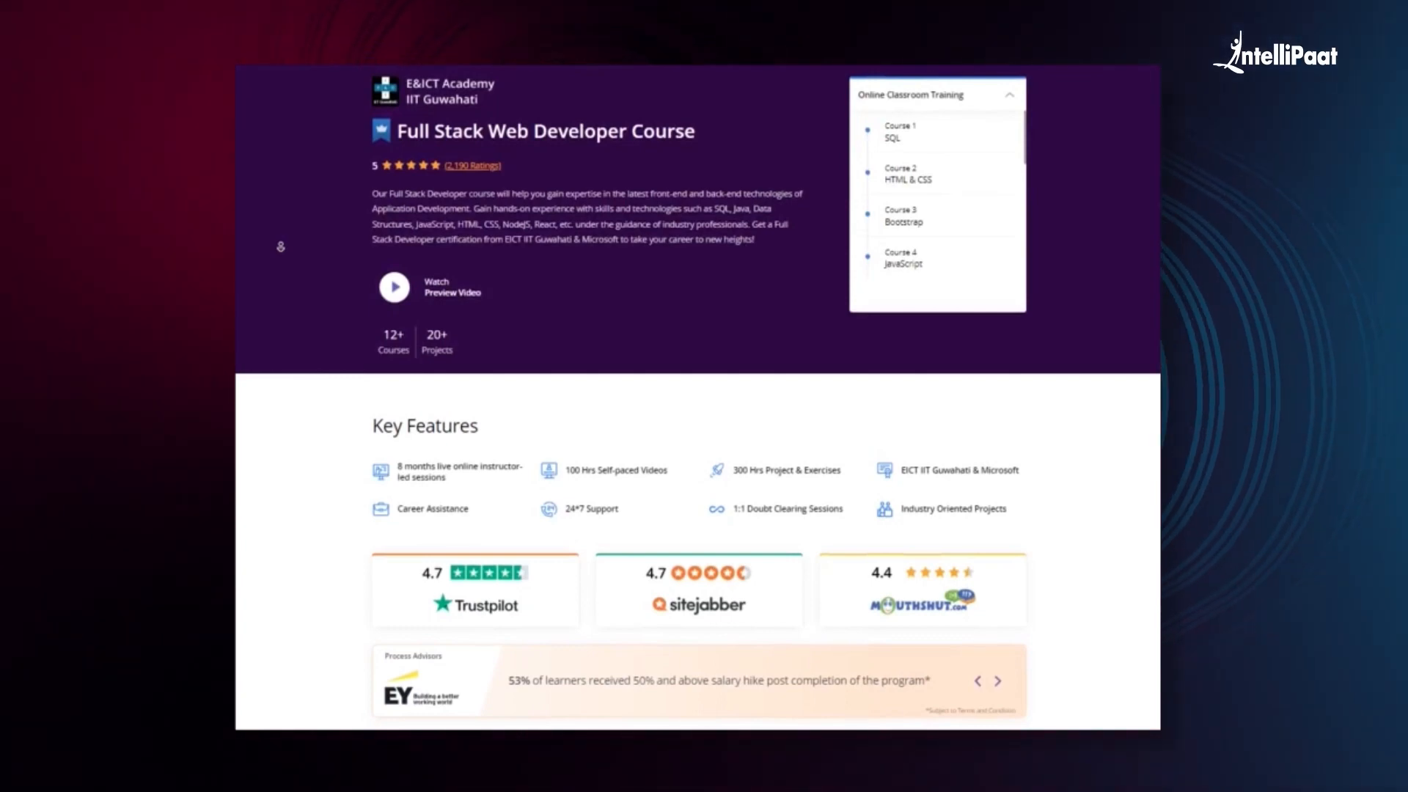
Scroll the Intellipaat Full Stack page through curriculum, projects and certification to Career Services.
scroll(down, 3)
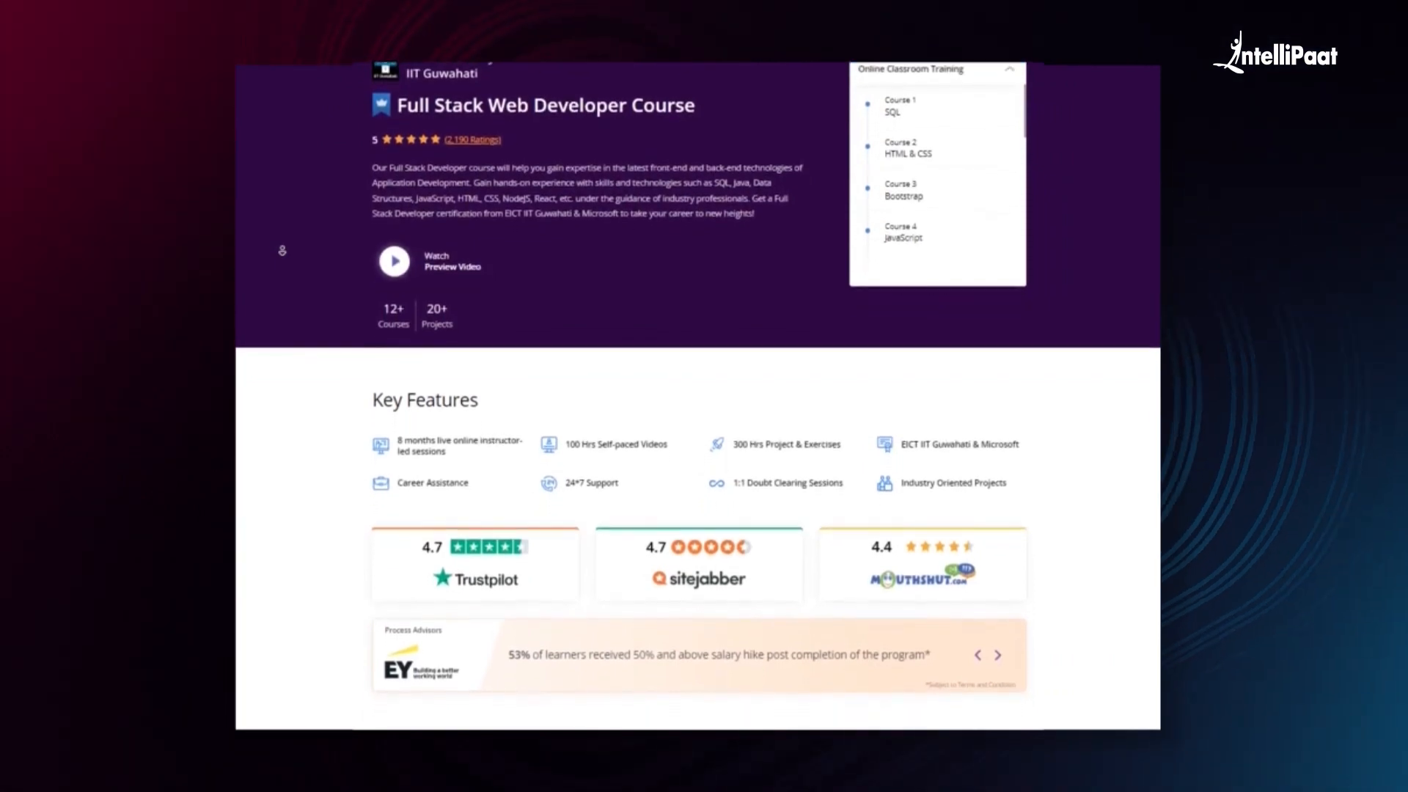
scroll(down, 3)
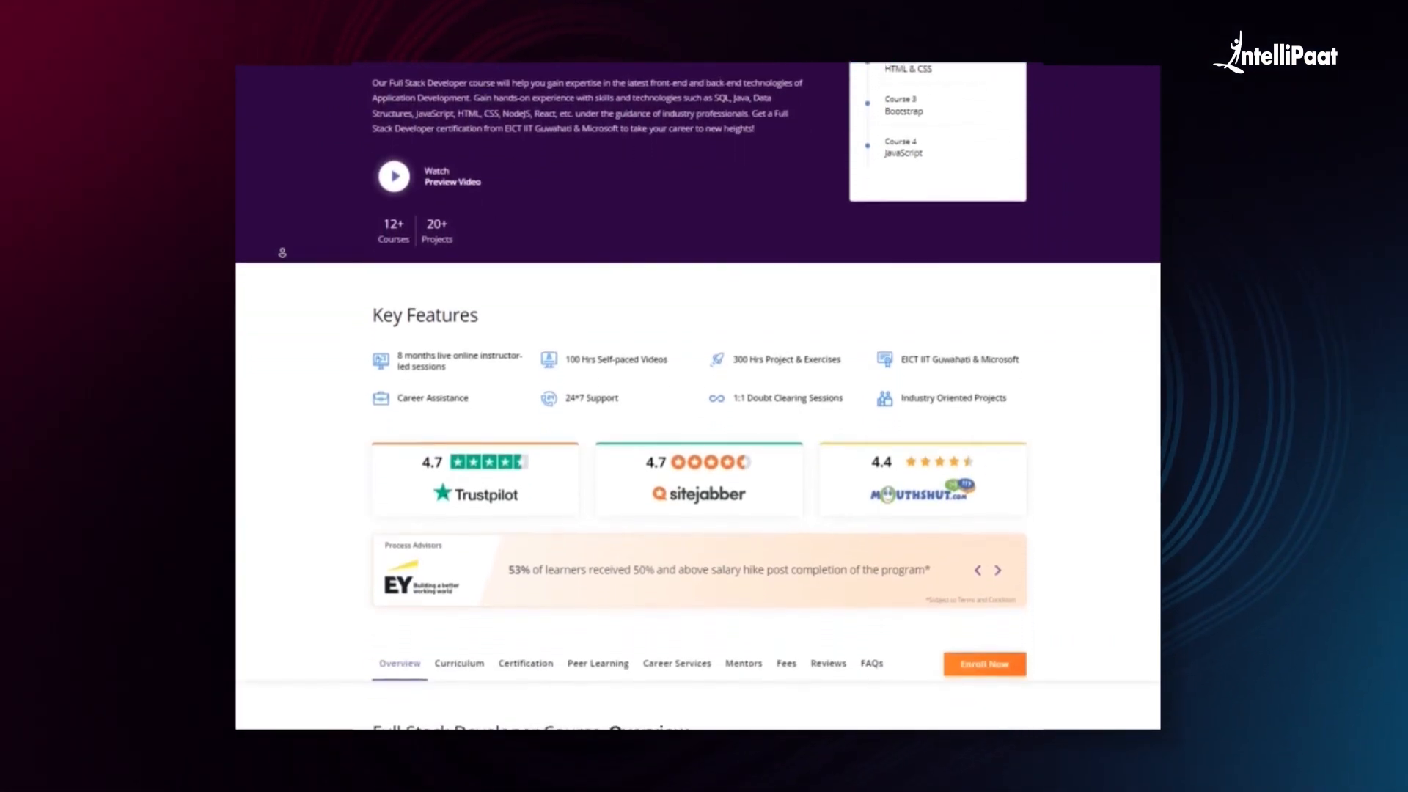
scroll(down, 3)
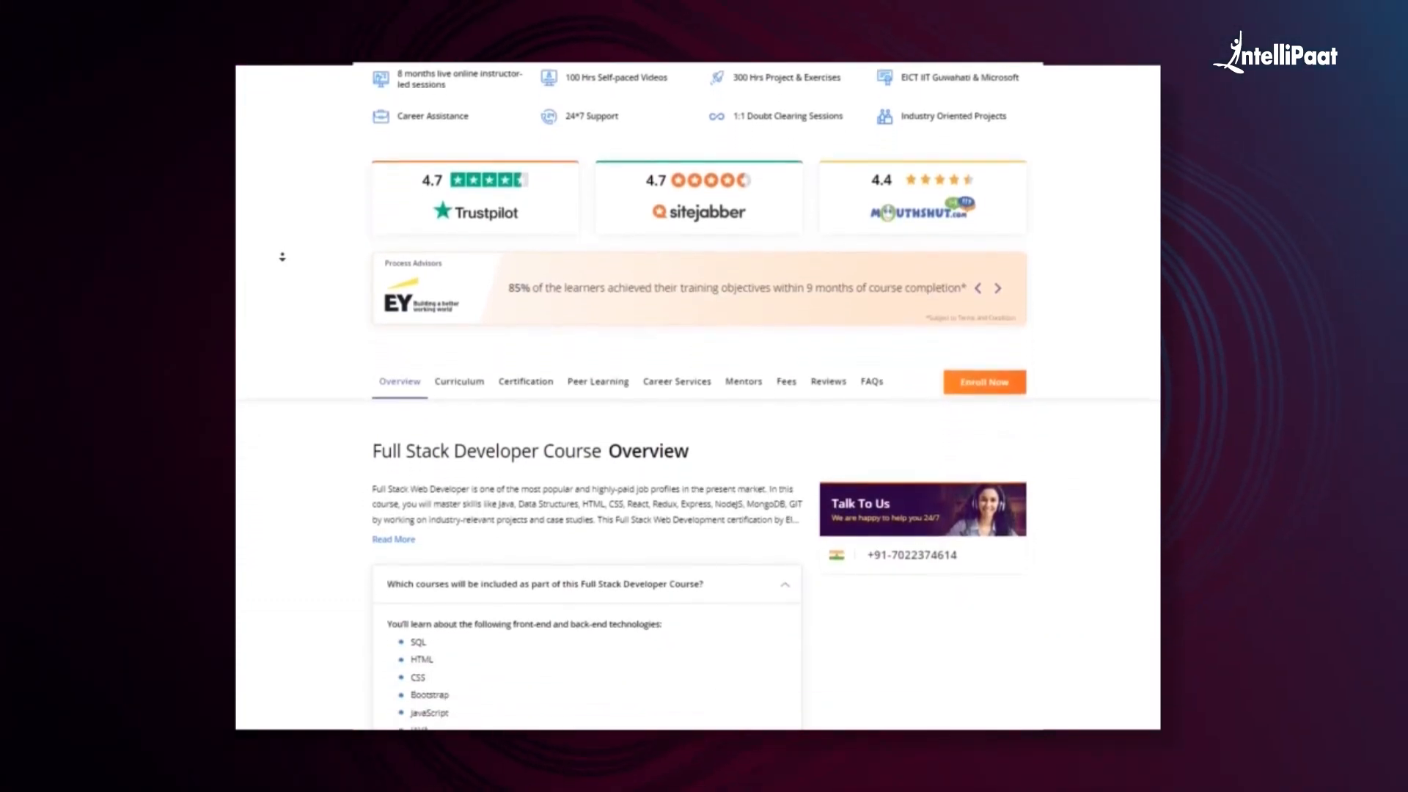
scroll(down, 3)
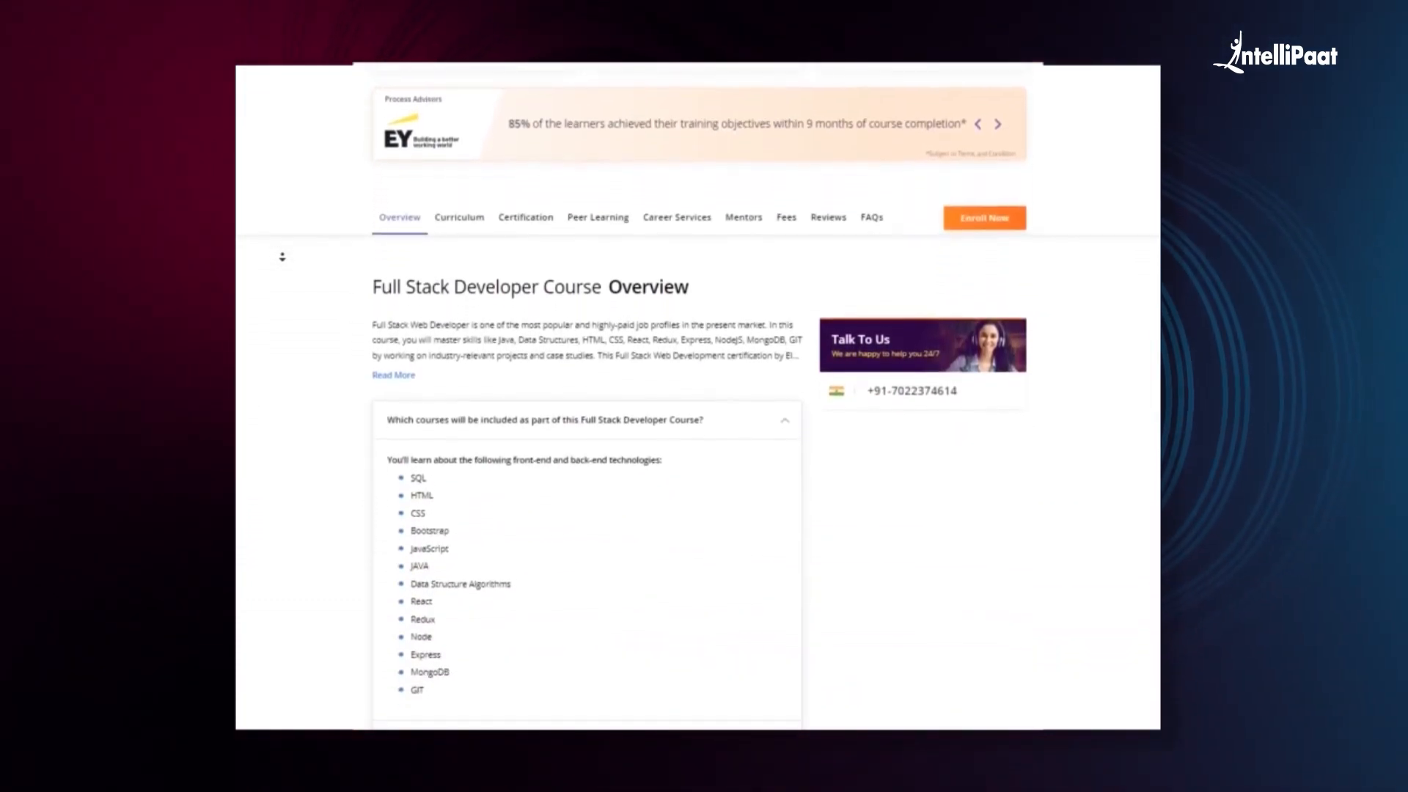
scroll(down, 3)
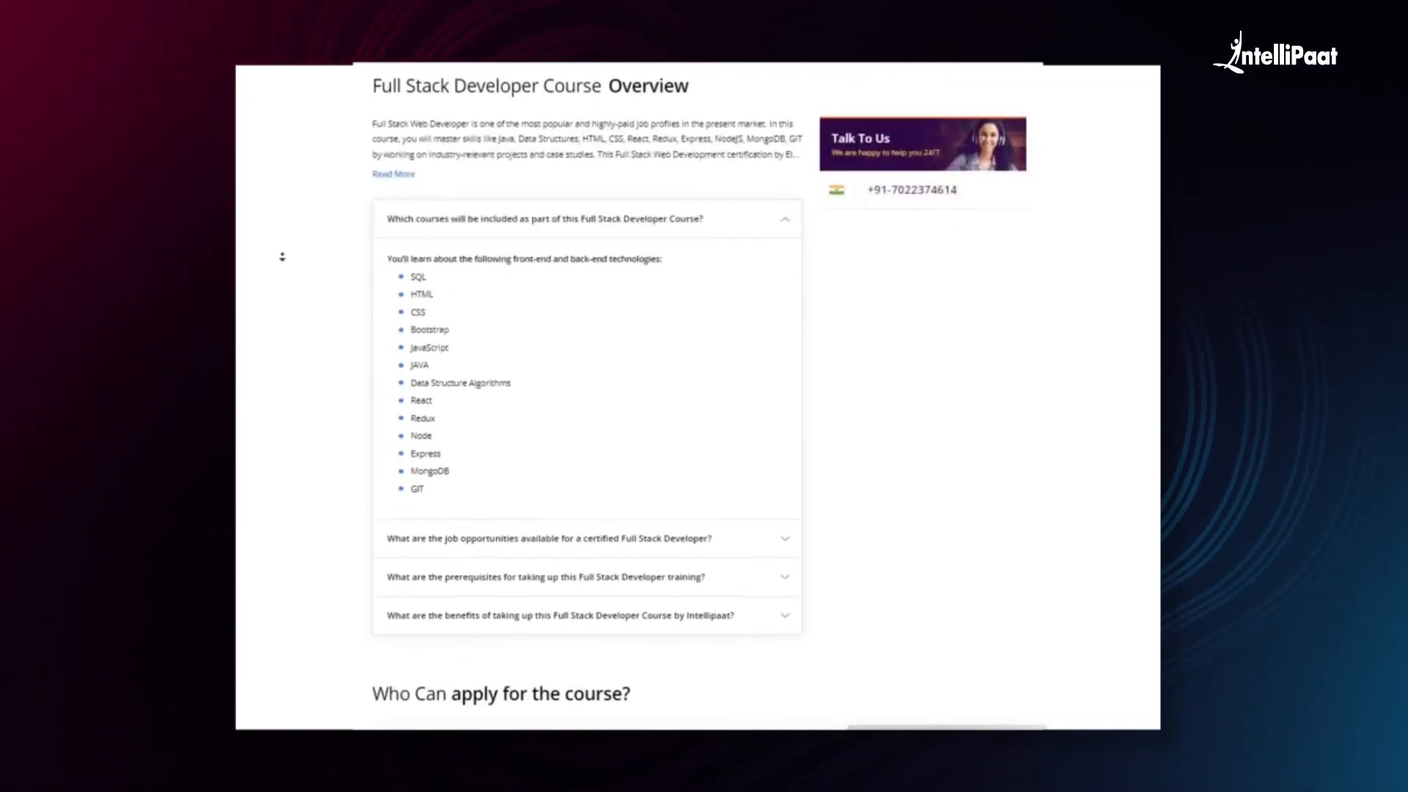
scroll(down, 3)
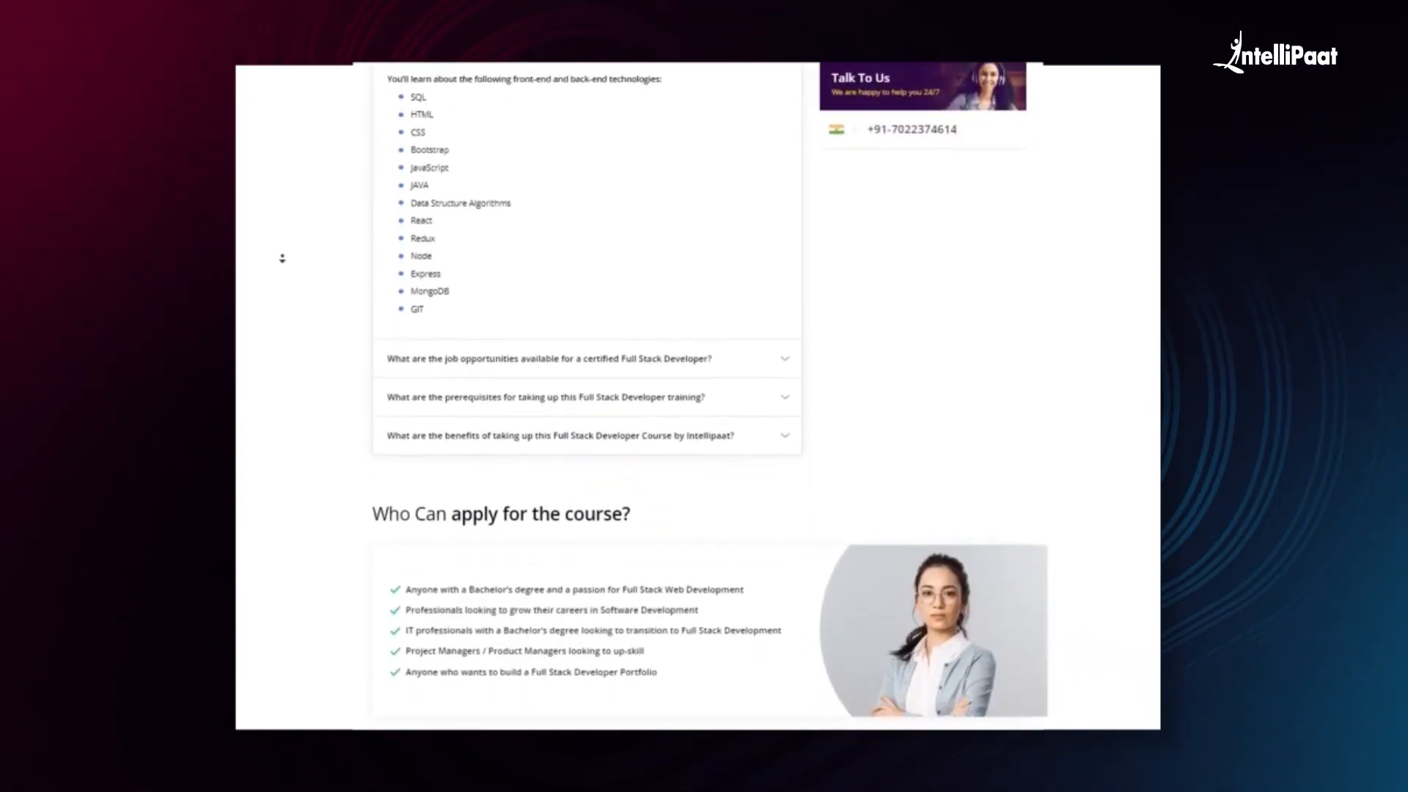
scroll(down, 3)
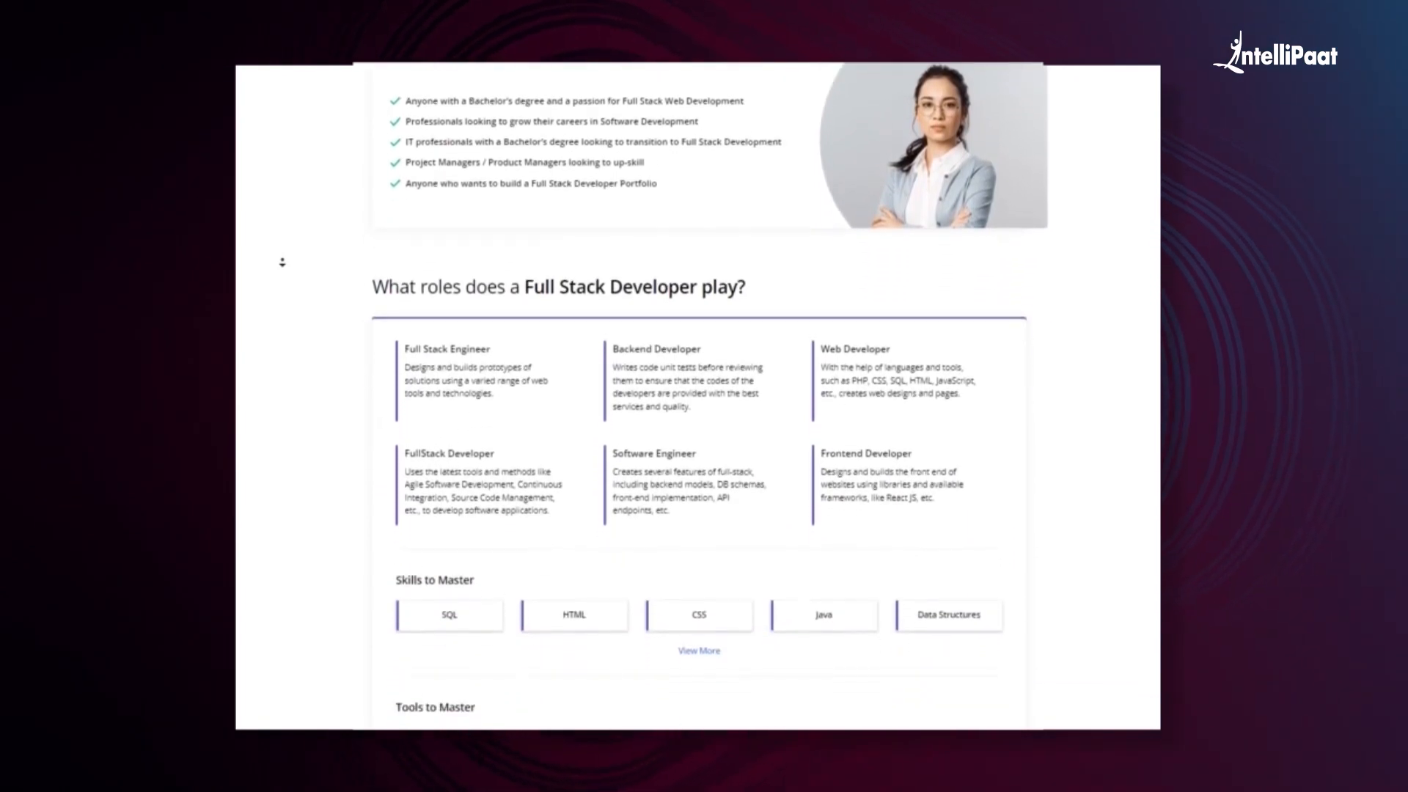
scroll(down, 3)
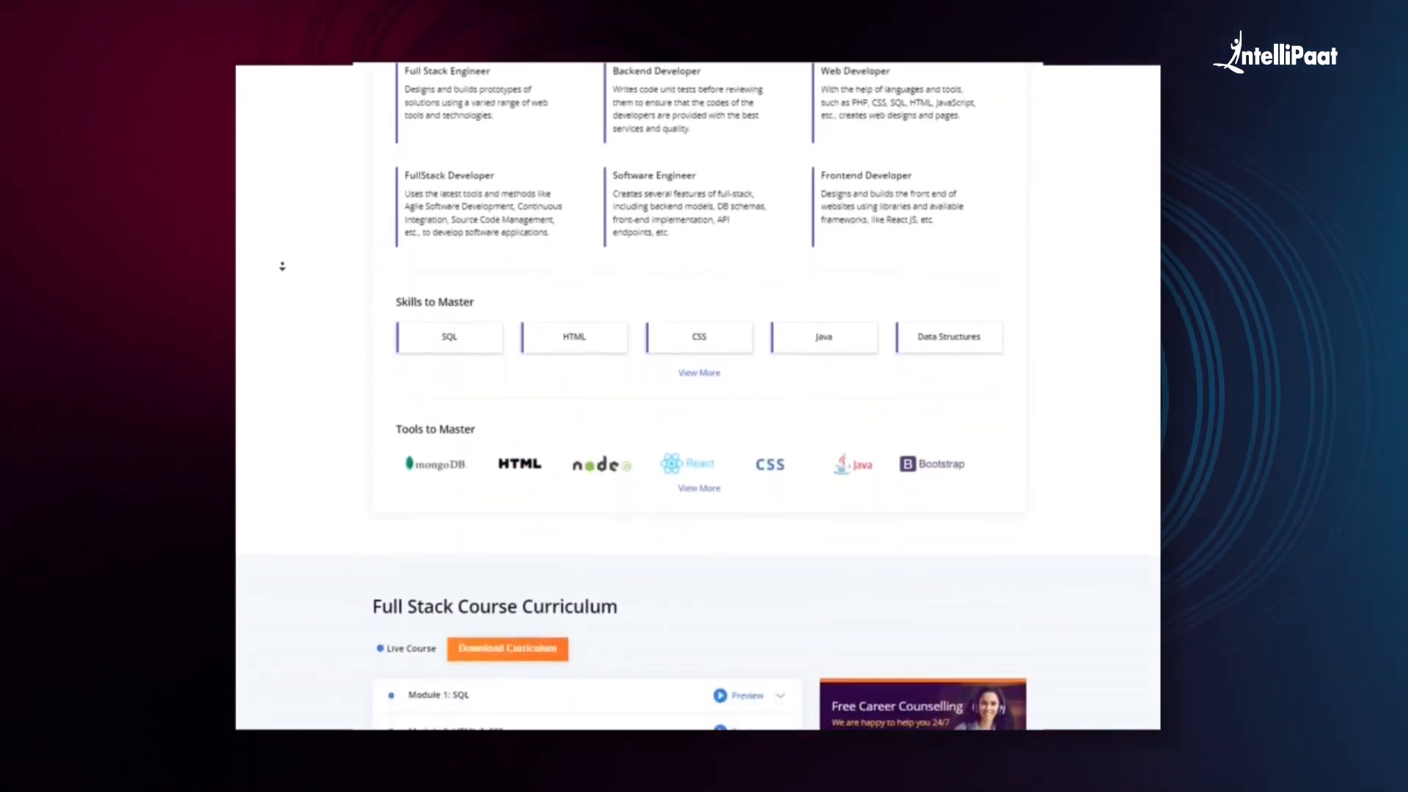
scroll(down, 3)
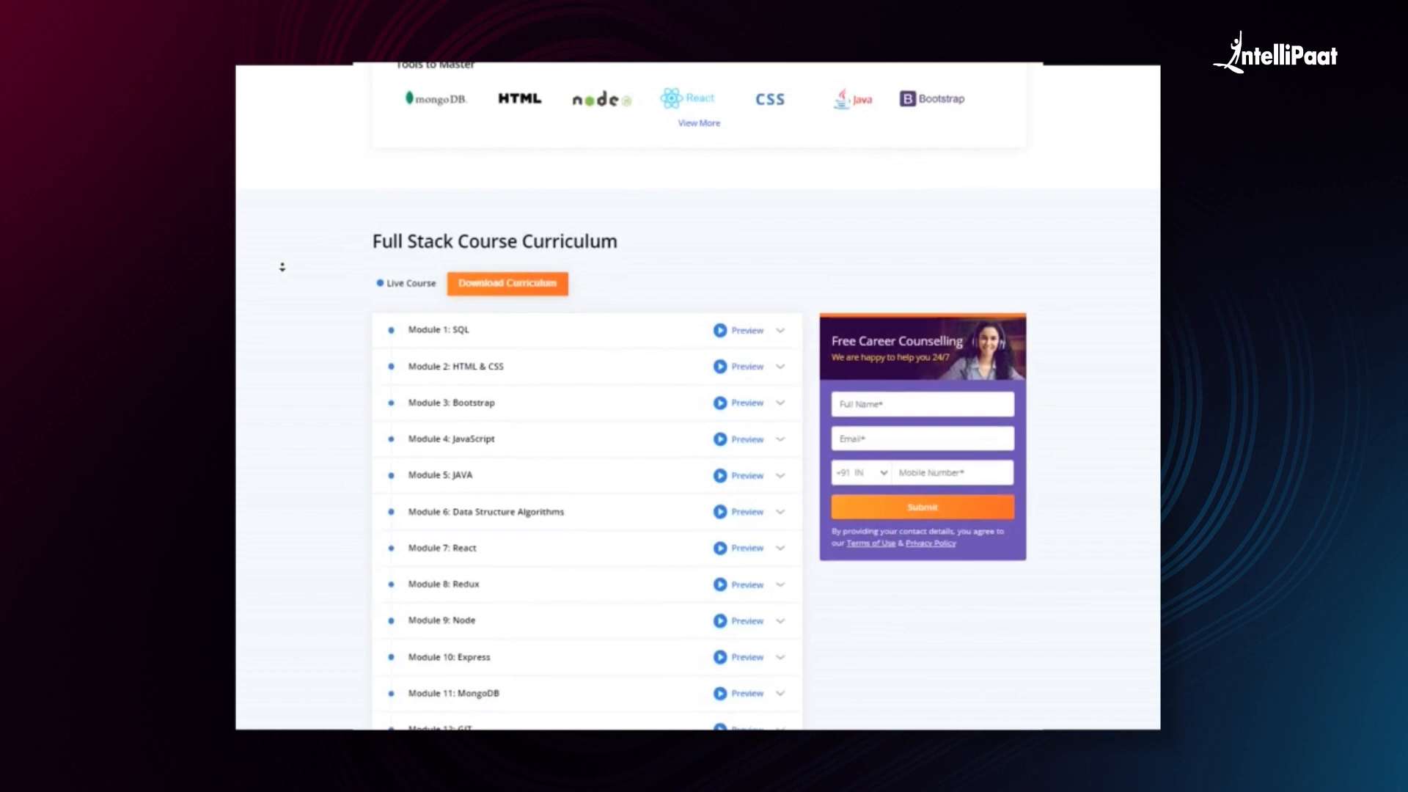
scroll(down, 3)
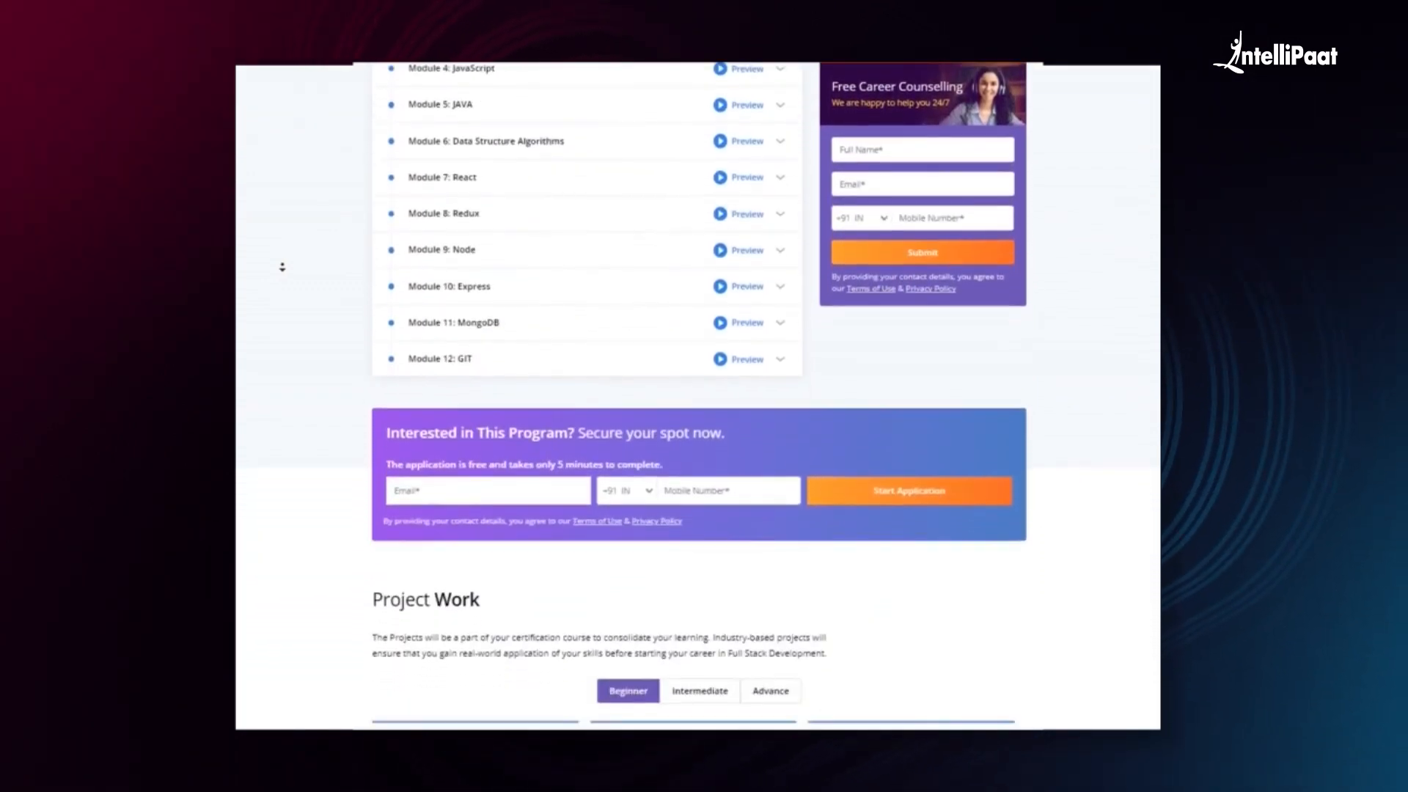
scroll(down, 3)
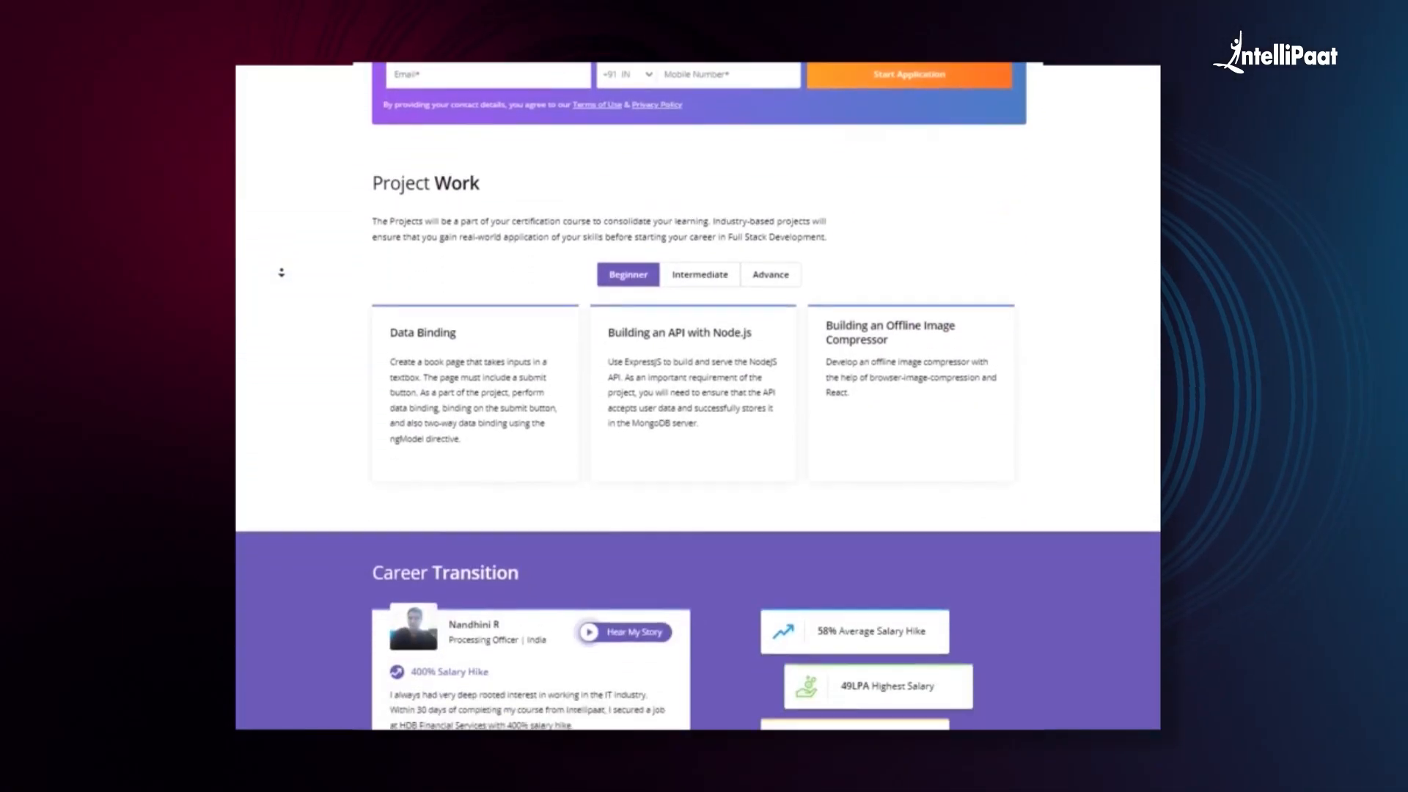
scroll(down, 3)
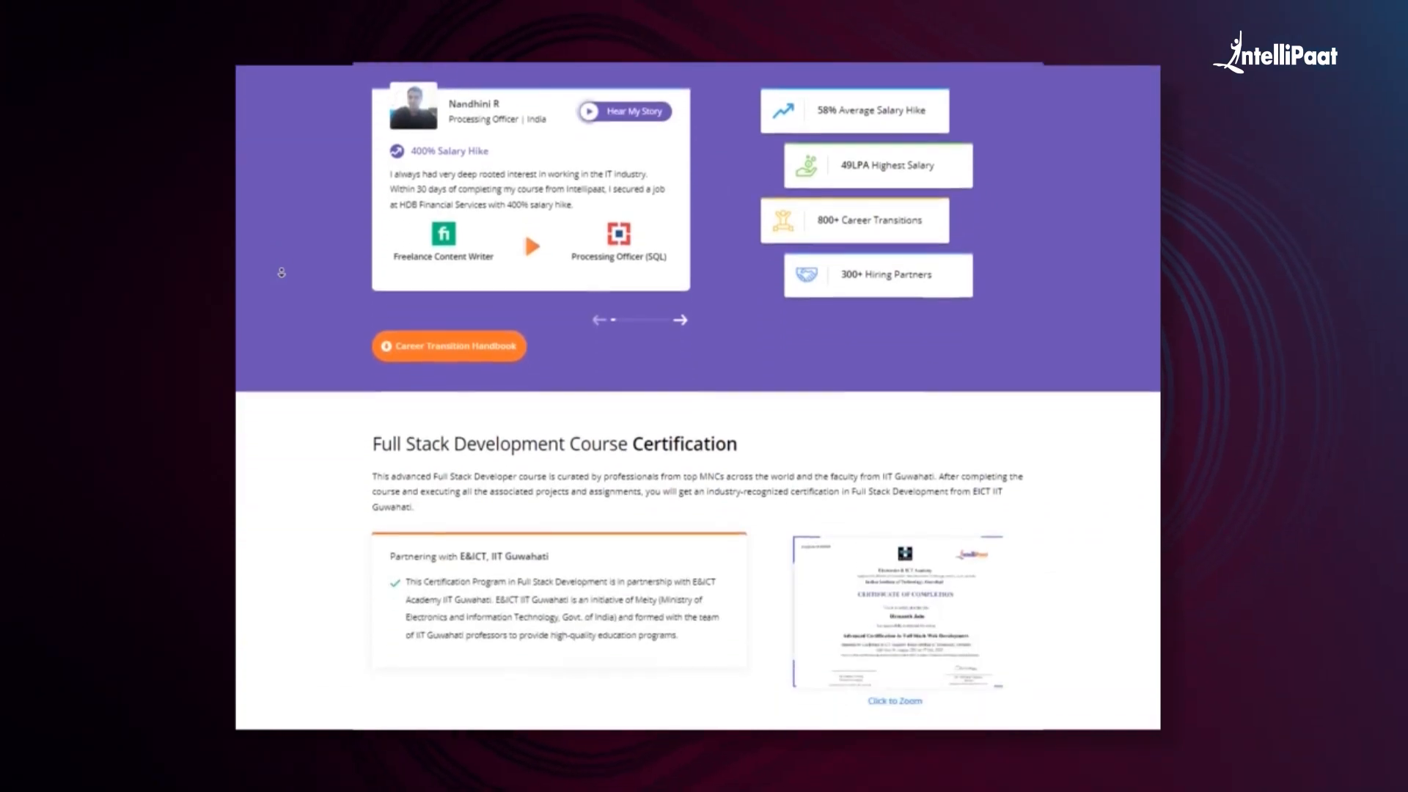
scroll(down, 3)
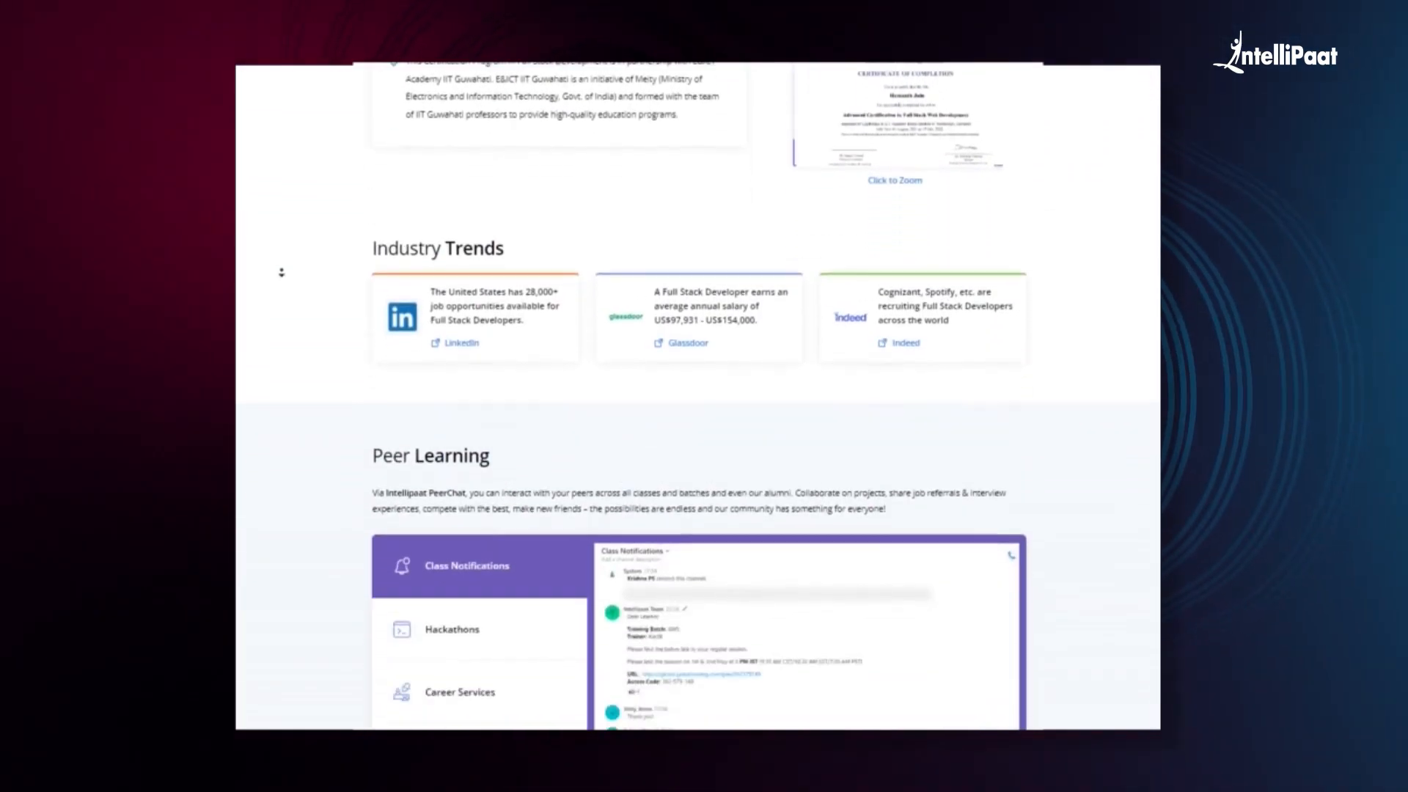
scroll(down, 3)
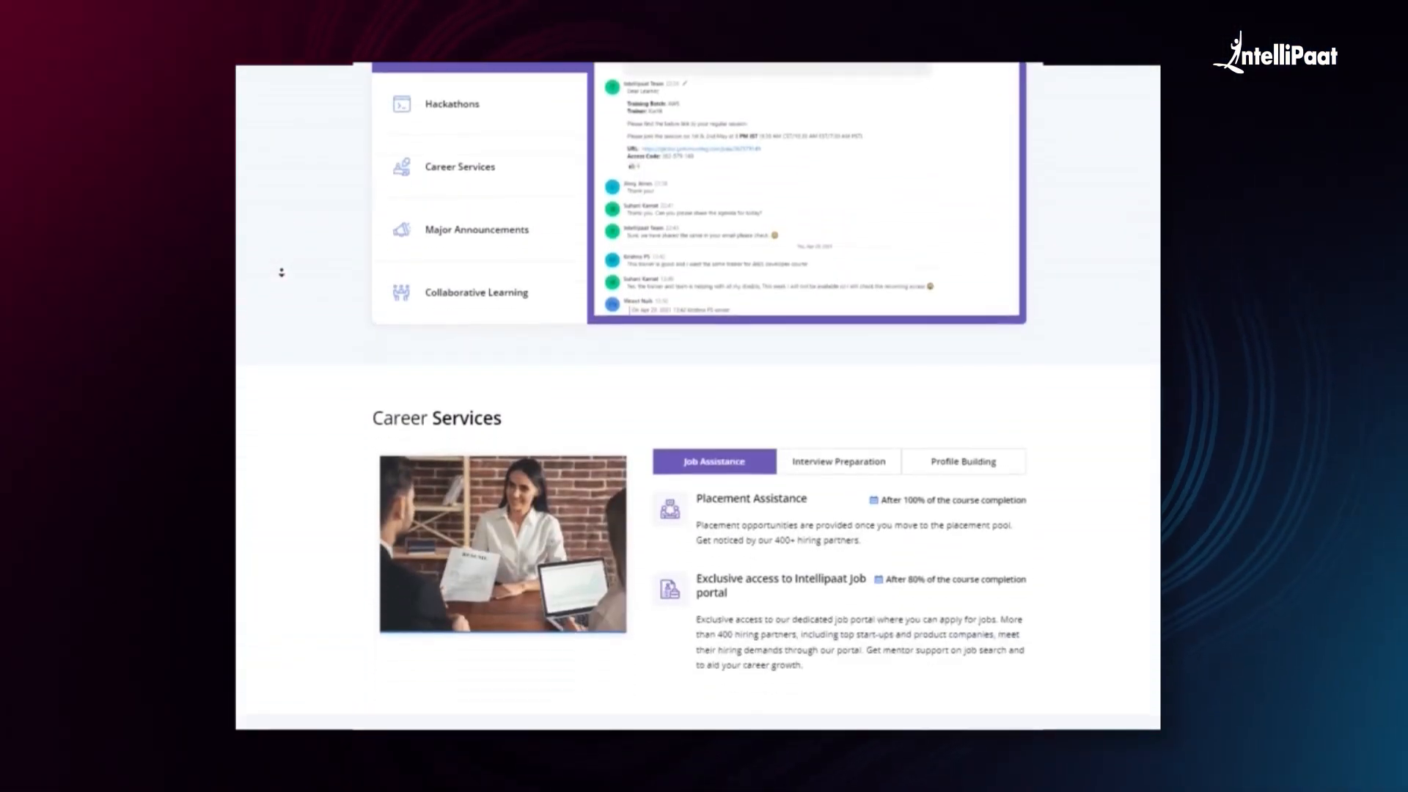